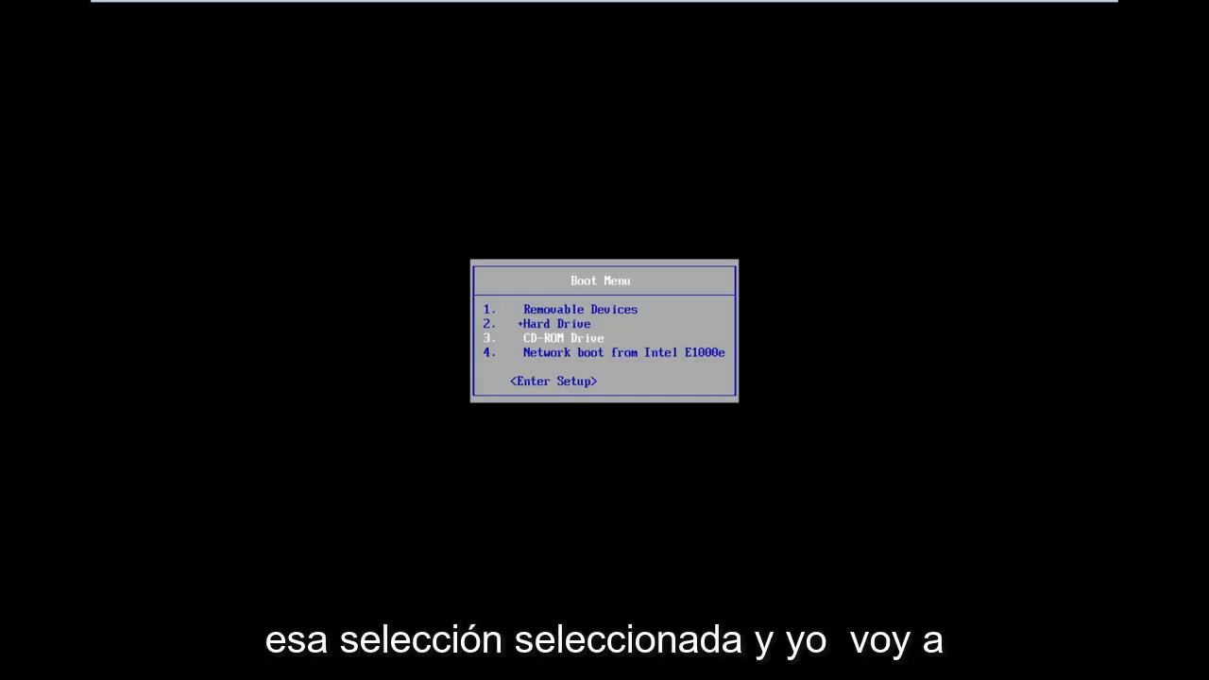
Step: Boot the VM from the CD-ROM drive and confirm booting from CD or DVD
key("enter")
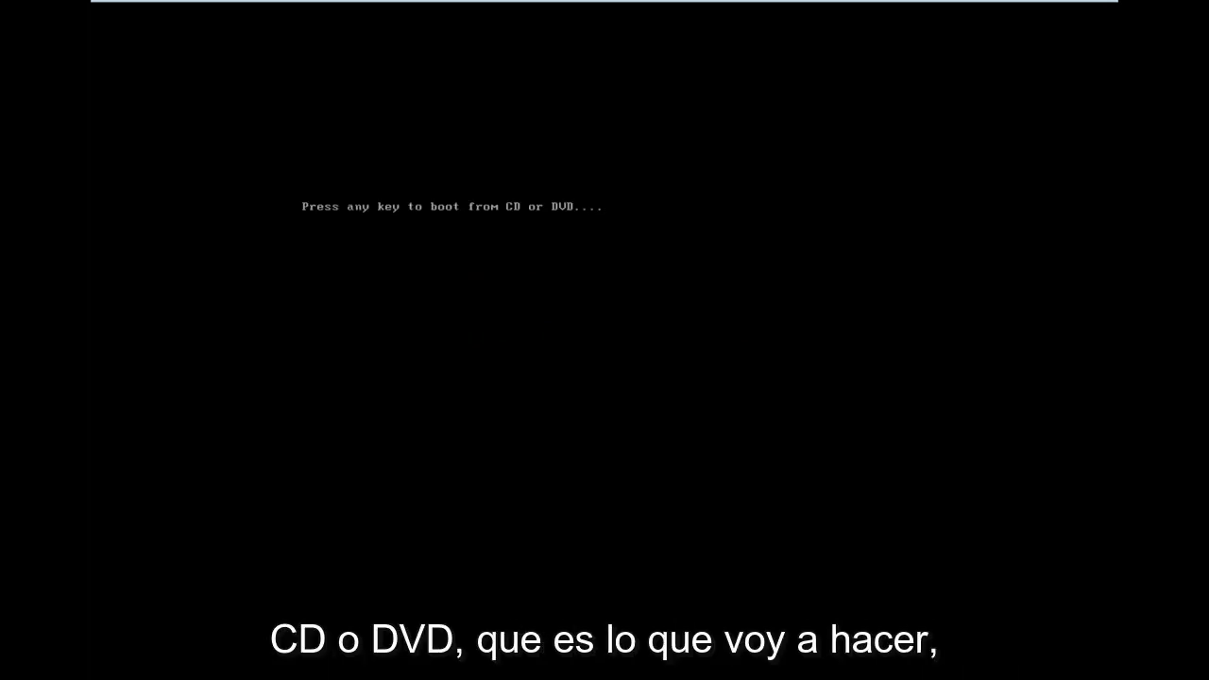
key("enter")
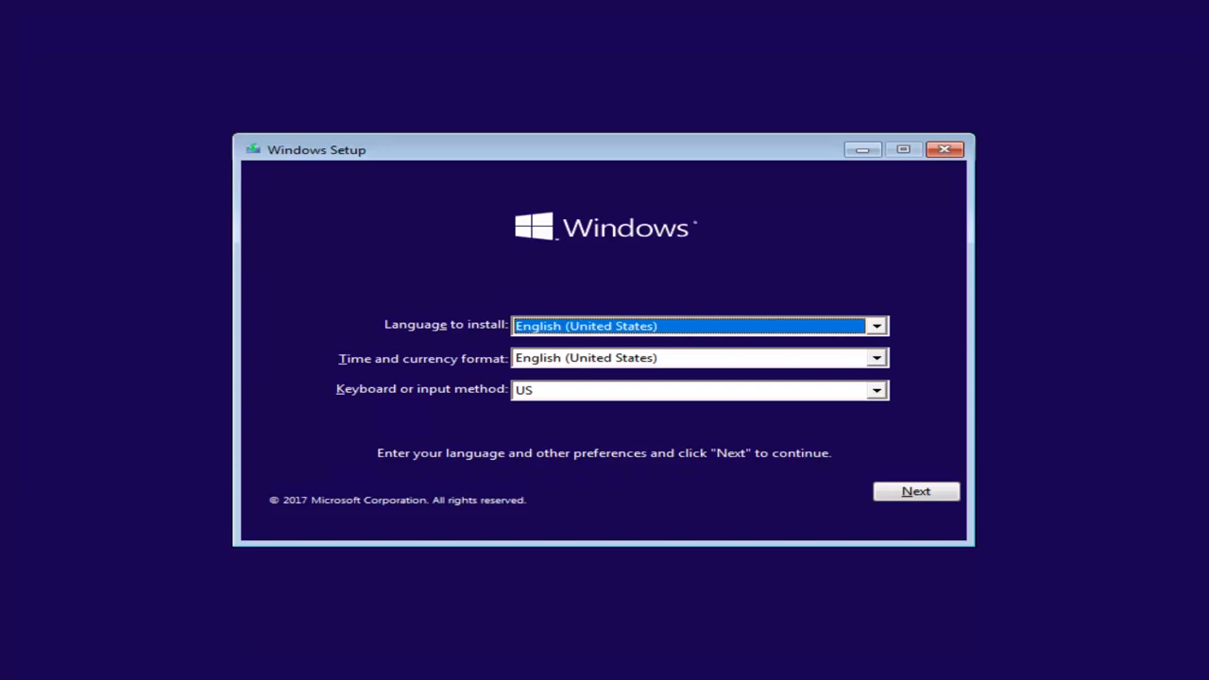
mouse_move(712, 284)
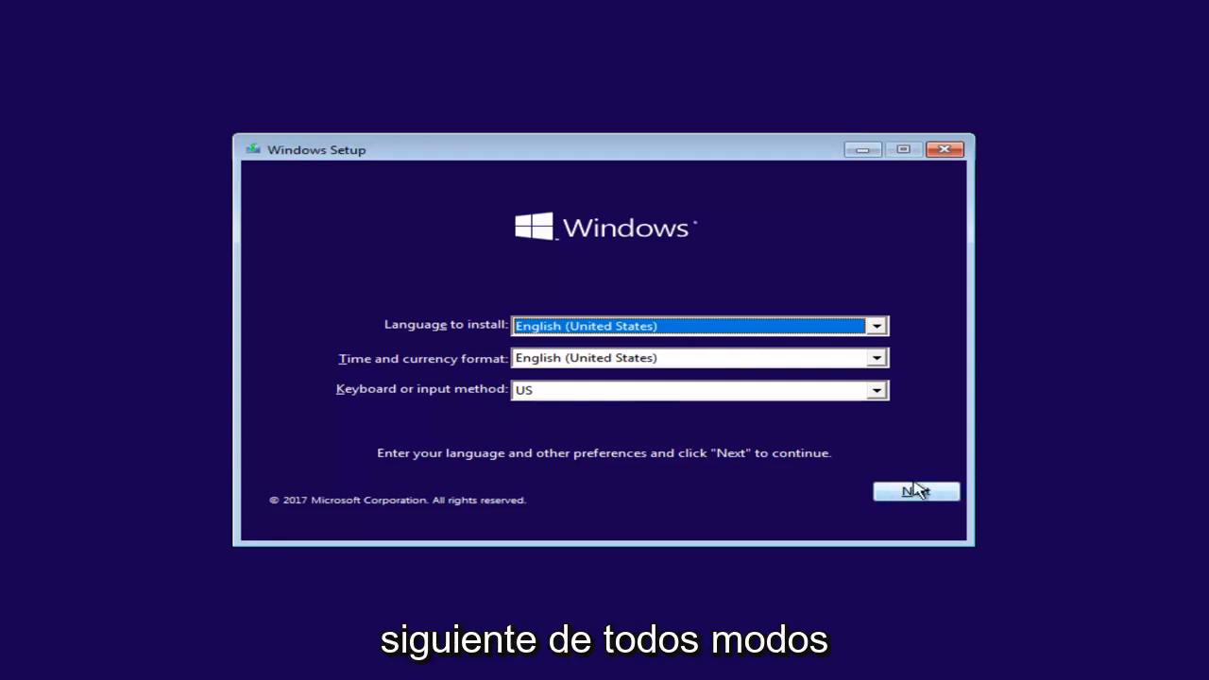
Step: Continue past language settings into Repair your computer and launch the recovery Command Prompt
left_click(914, 492)
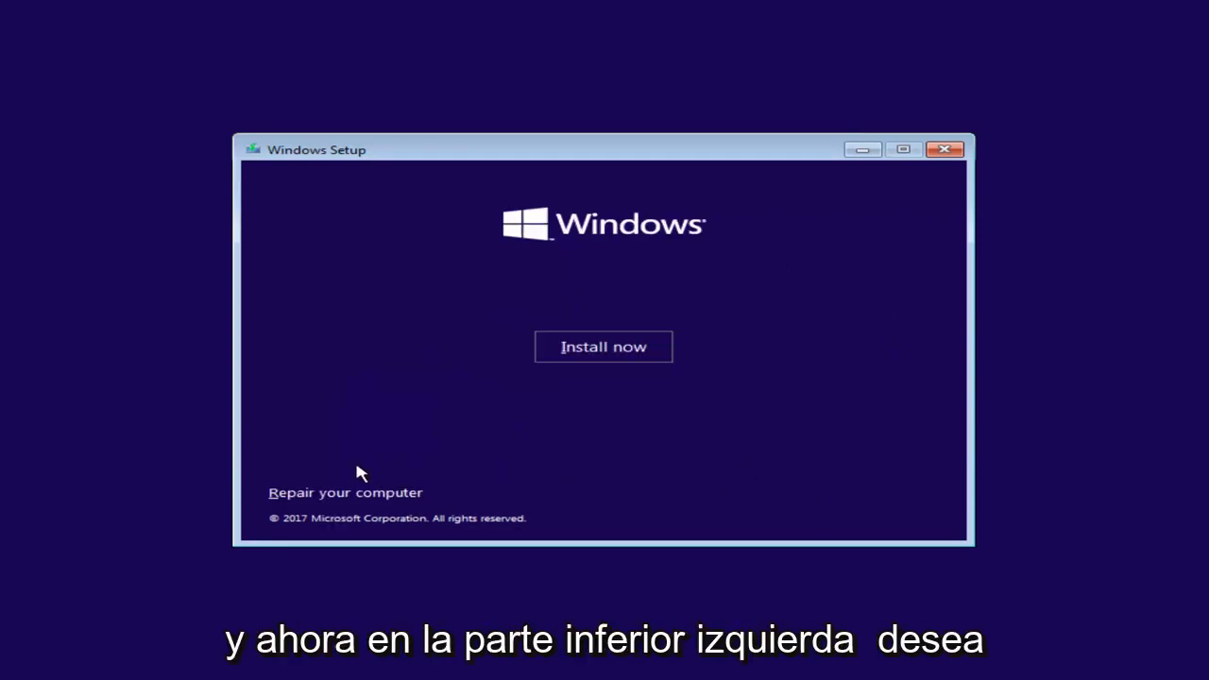
mouse_move(310, 499)
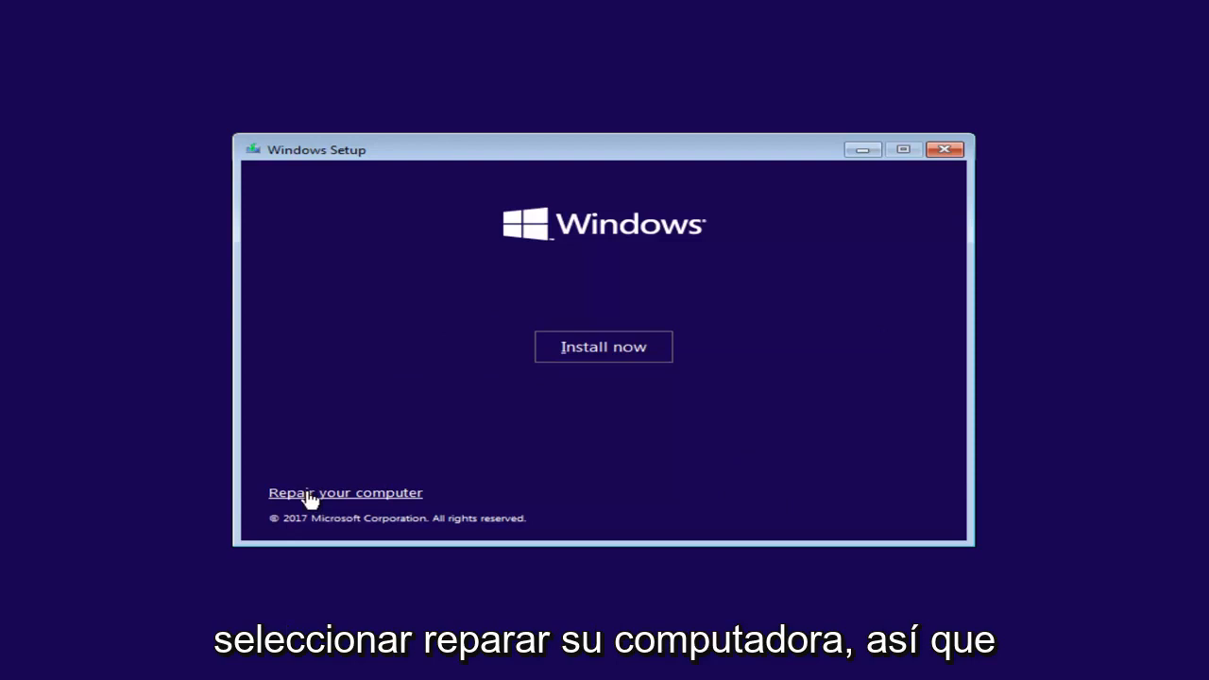
left_click(344, 491)
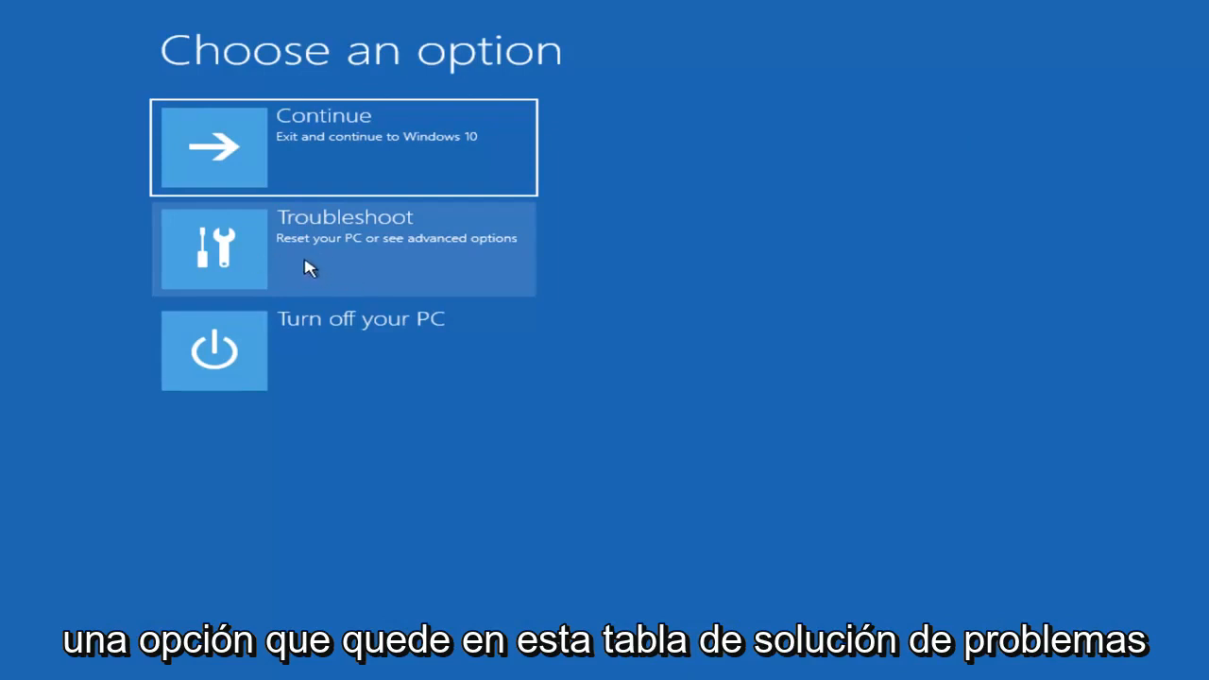
mouse_move(261, 269)
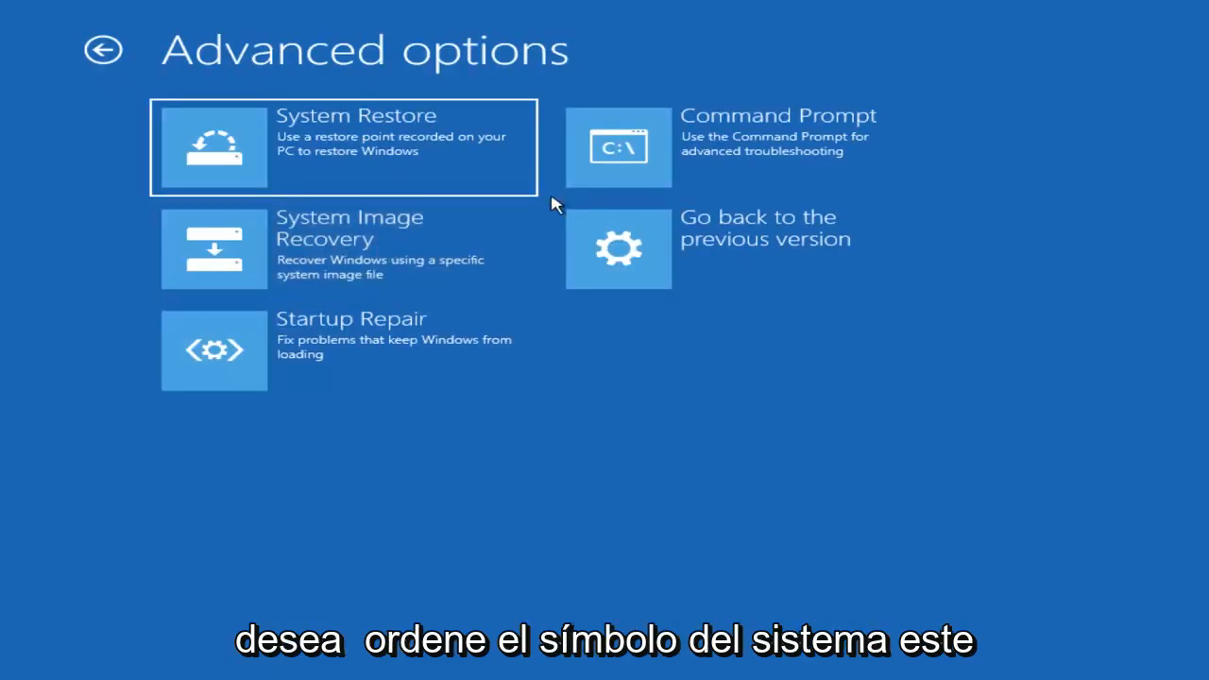
mouse_move(725, 151)
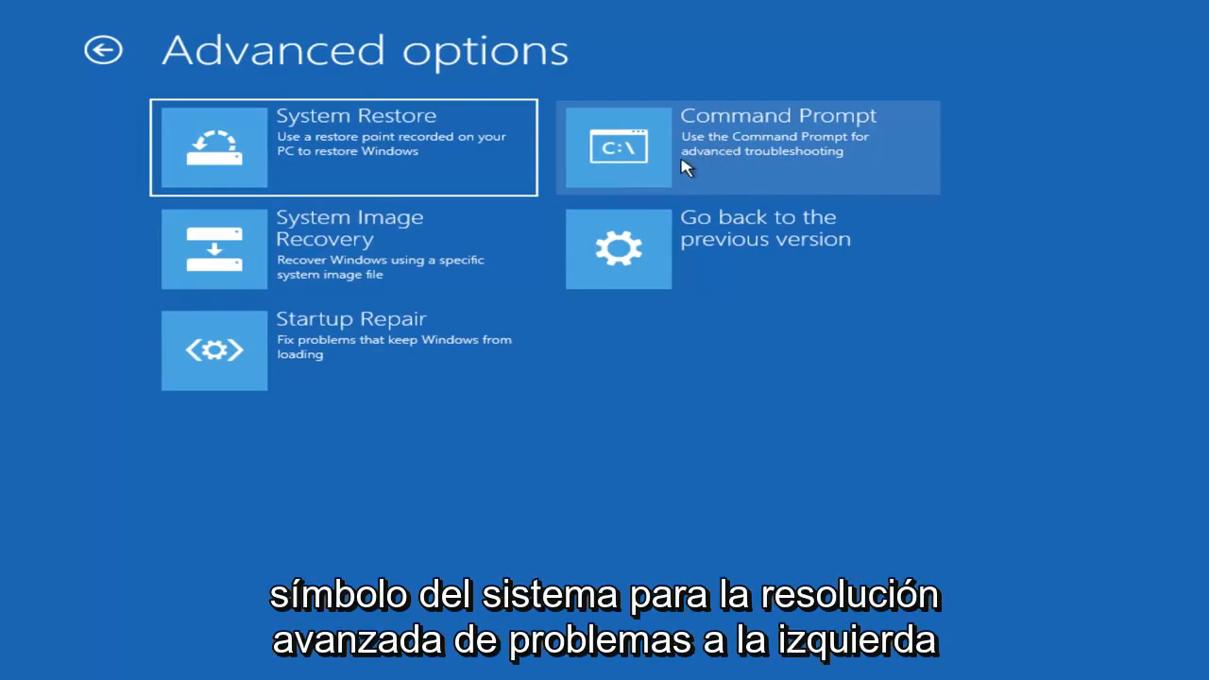
left_click(746, 148)
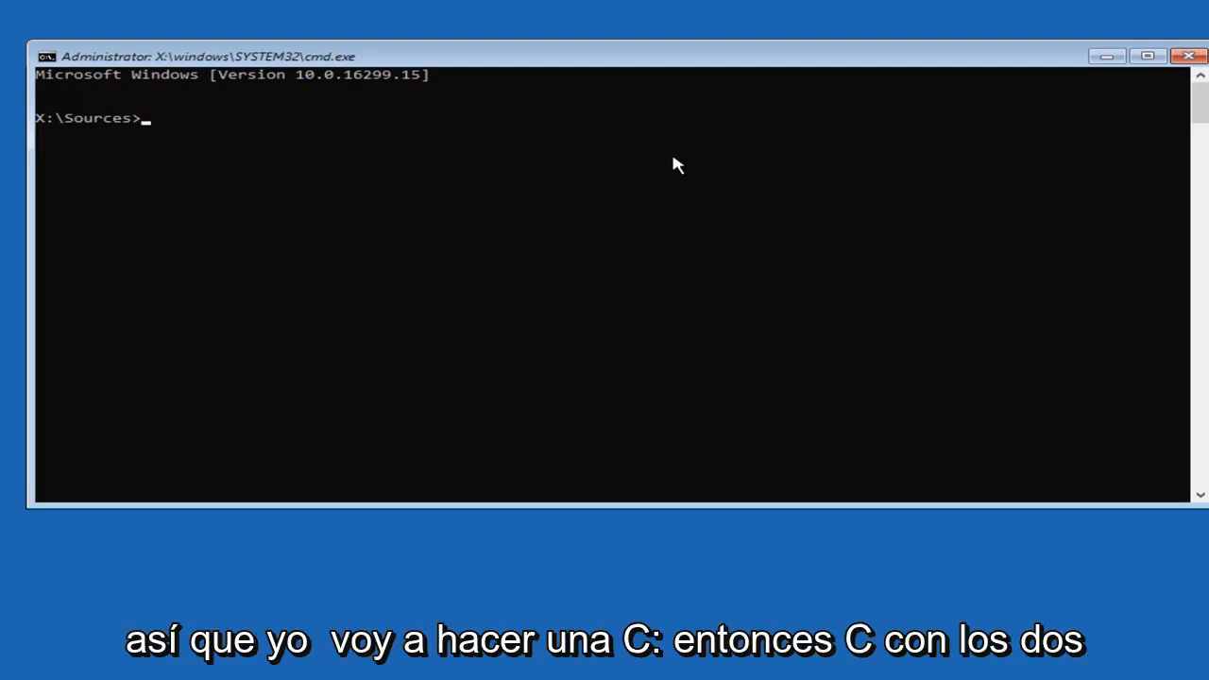
Step: Switch to drive C: and change into the C:\Boot folder
type("C")
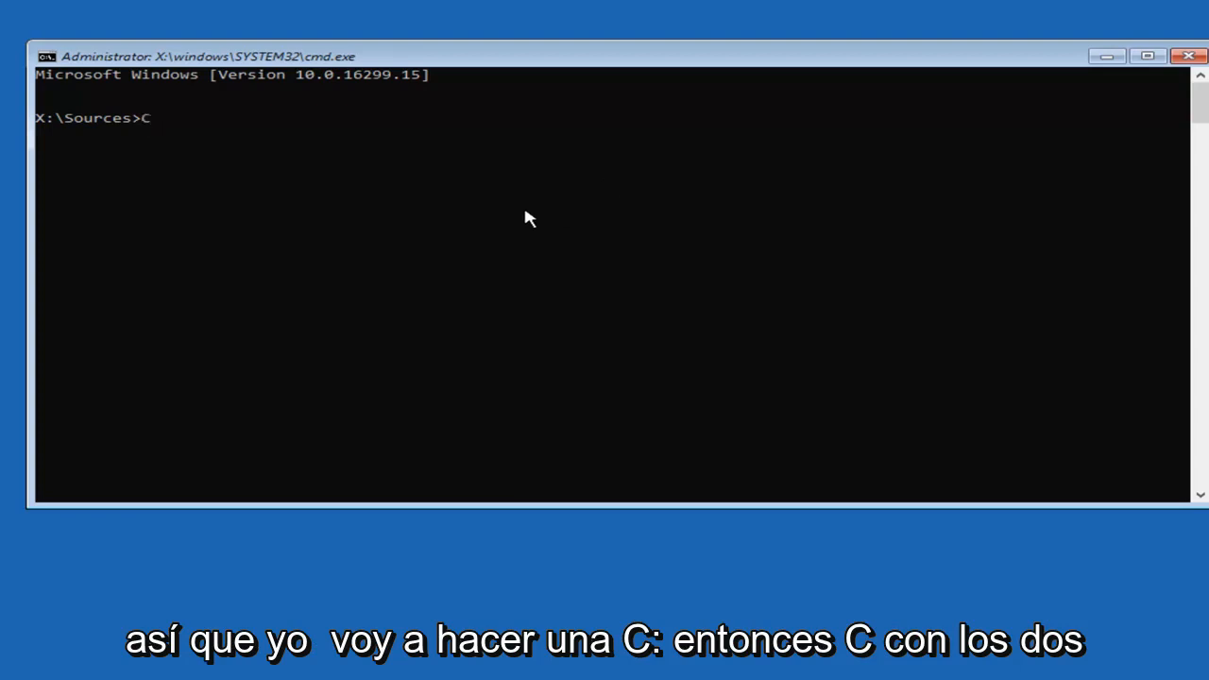
type(":")
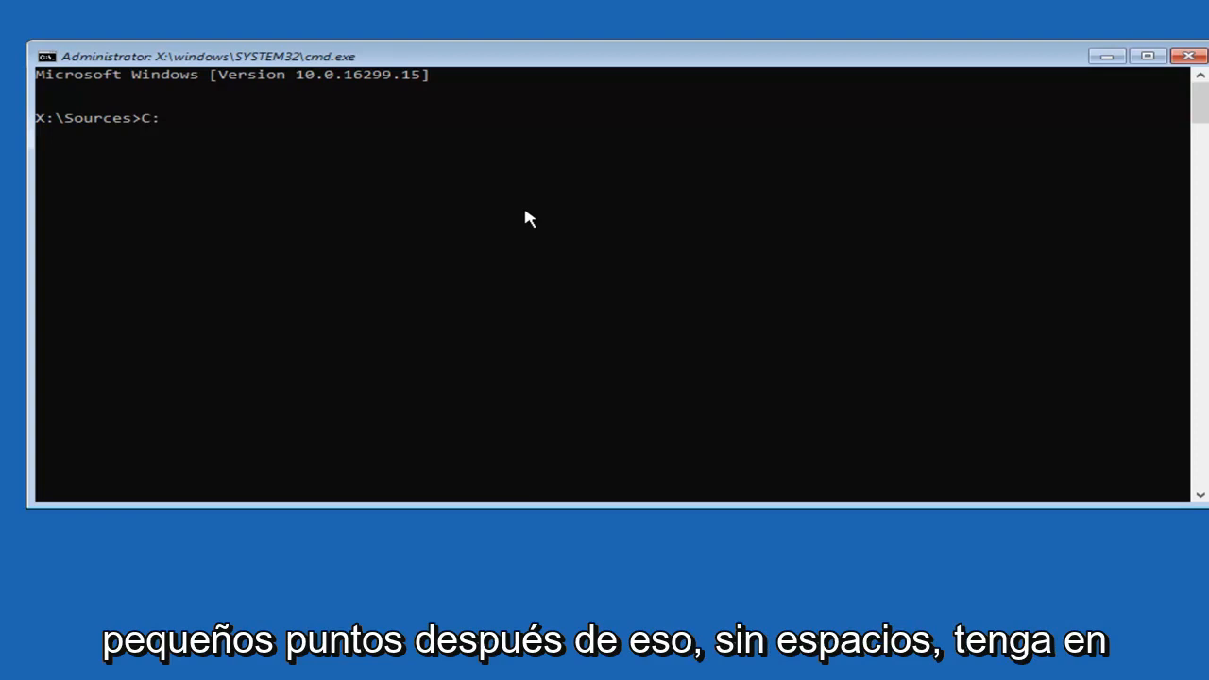
mouse_move(174, 151)
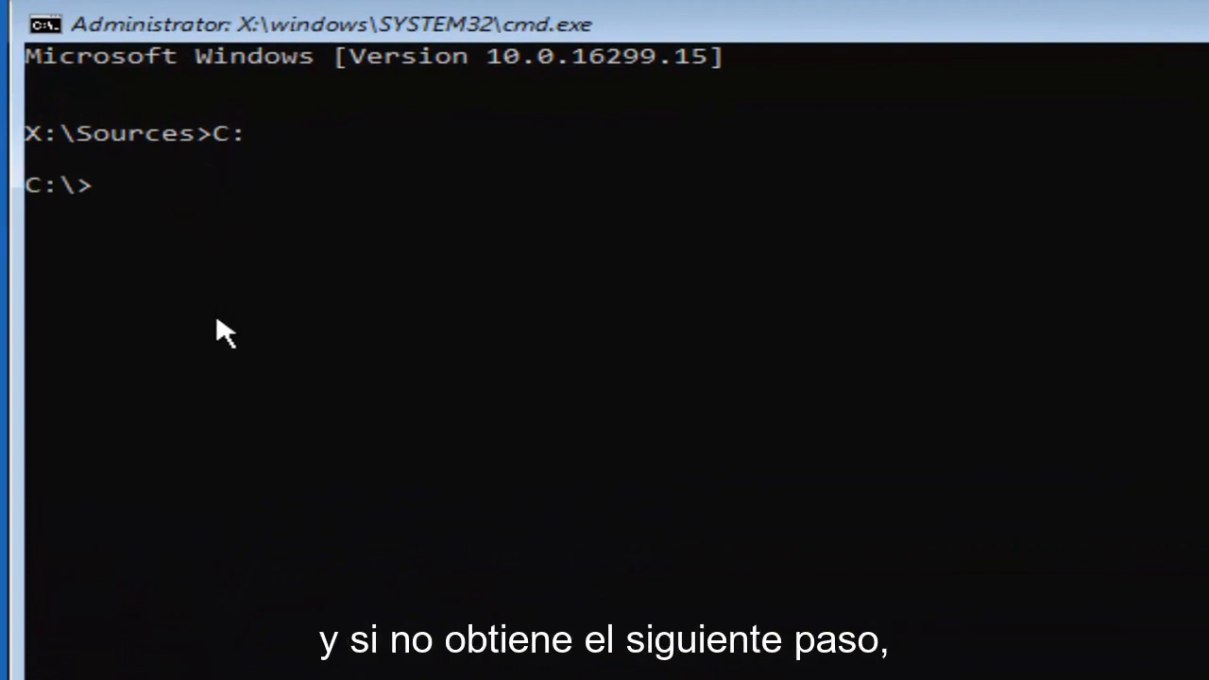
mouse_move(102, 151)
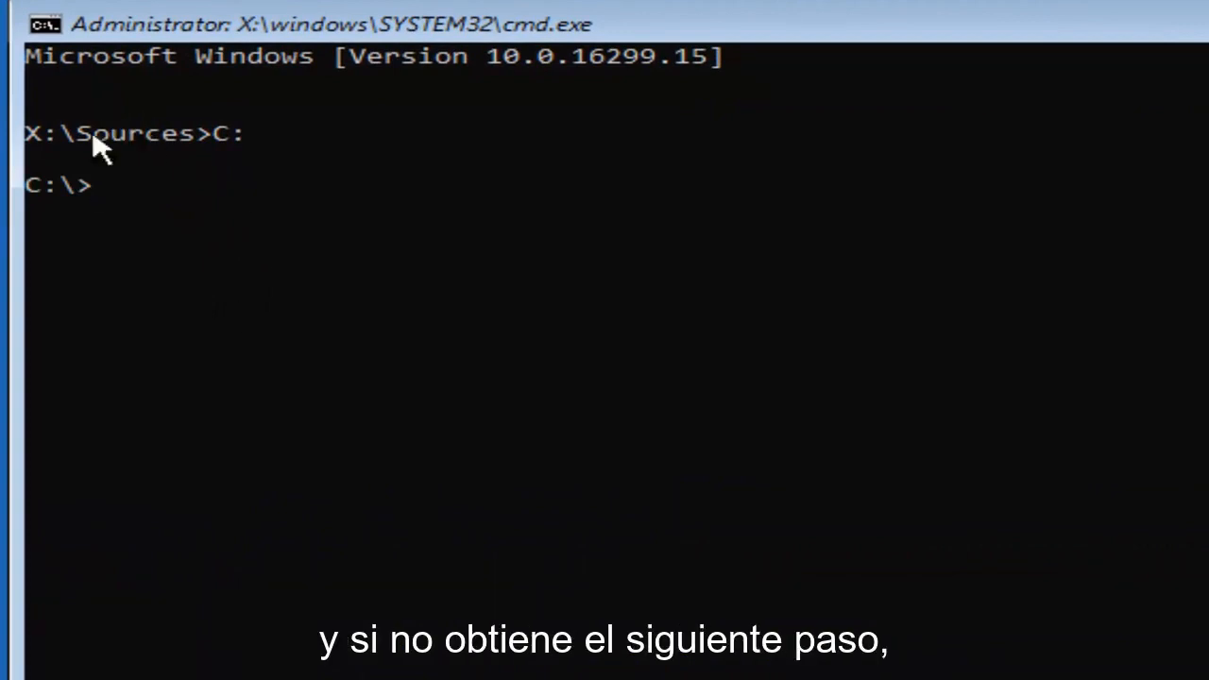
mouse_move(79, 304)
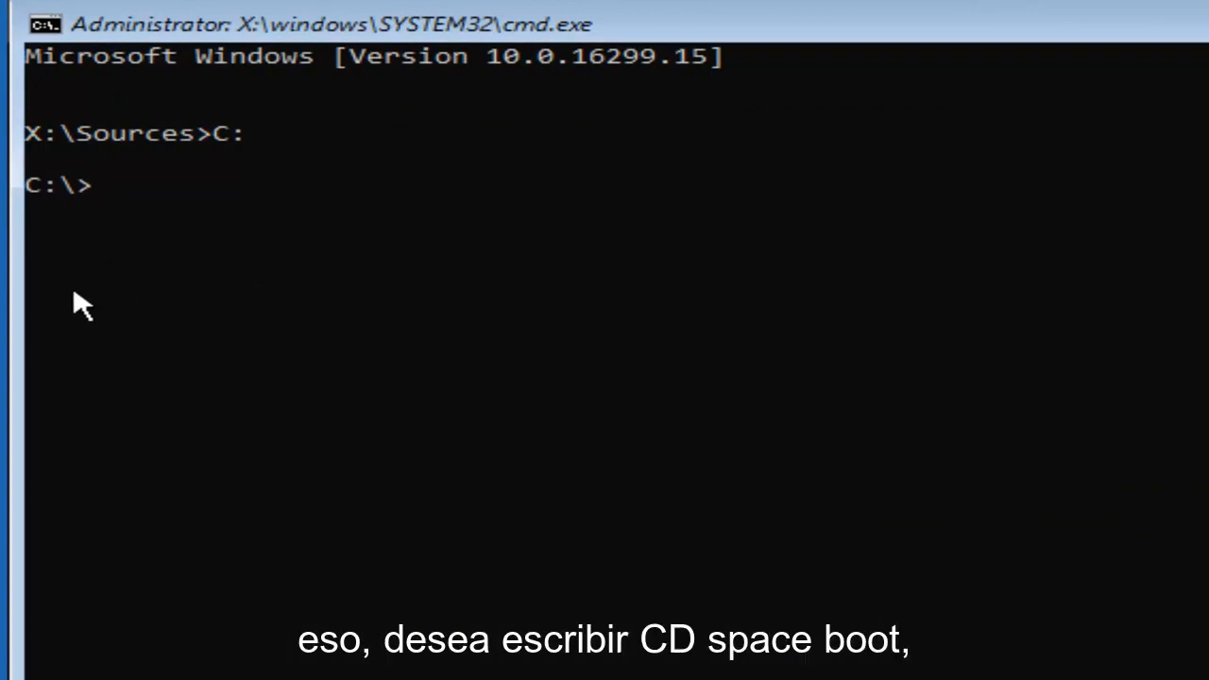
type("cd")
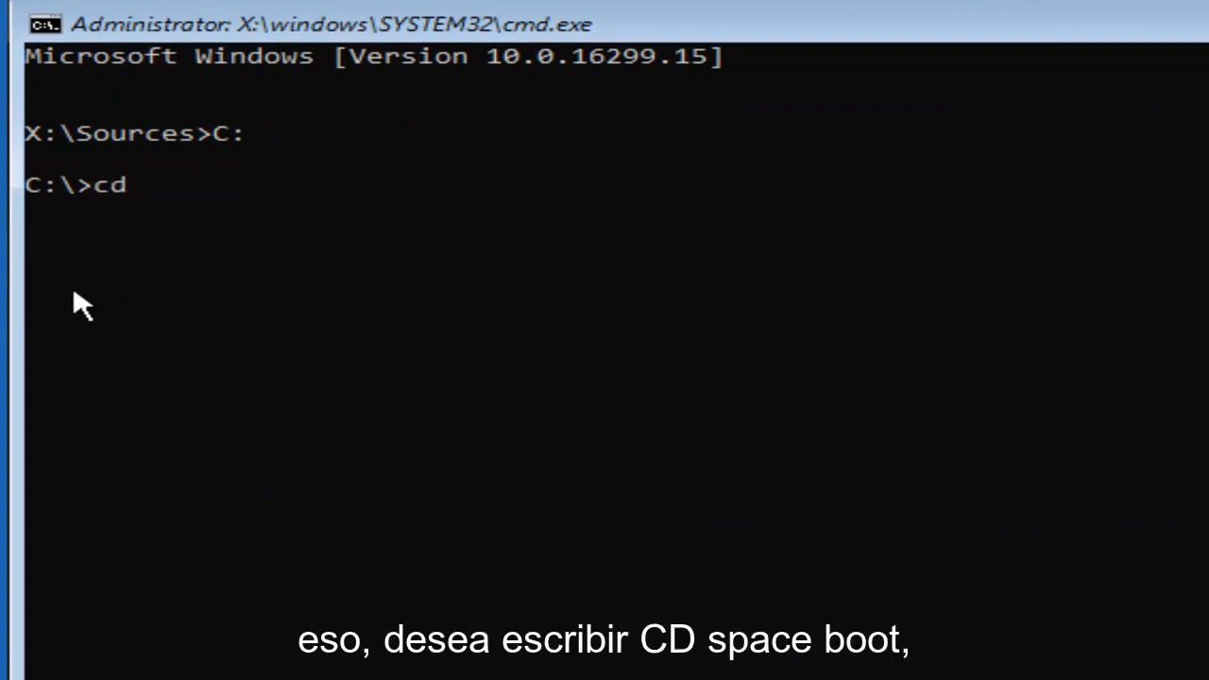
type("boot")
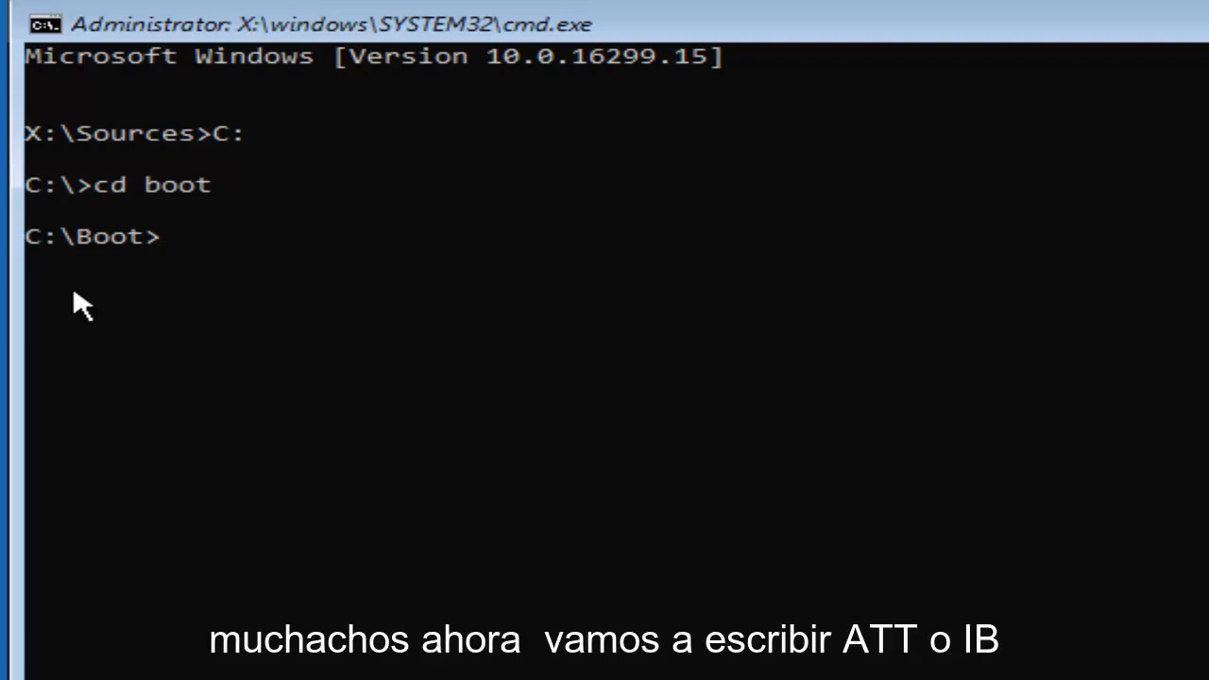
Step: Run attrib bcd -s -h -r to clear system, hidden and read-only attributes
type("attri")
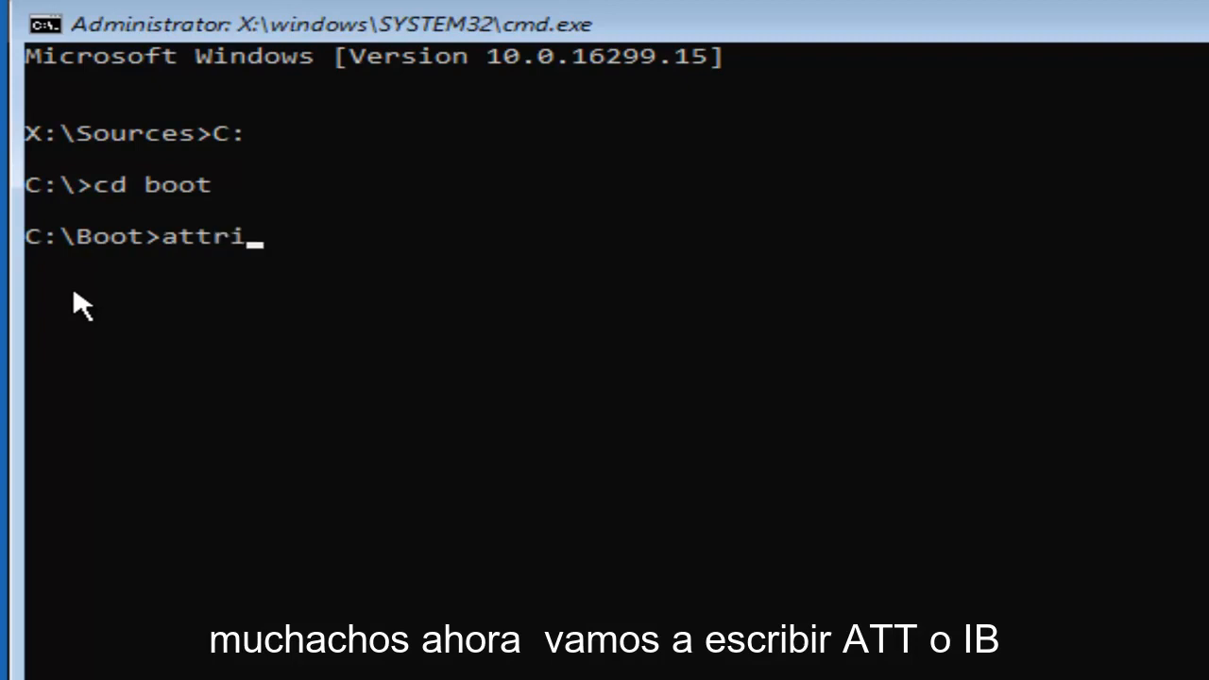
type("b")
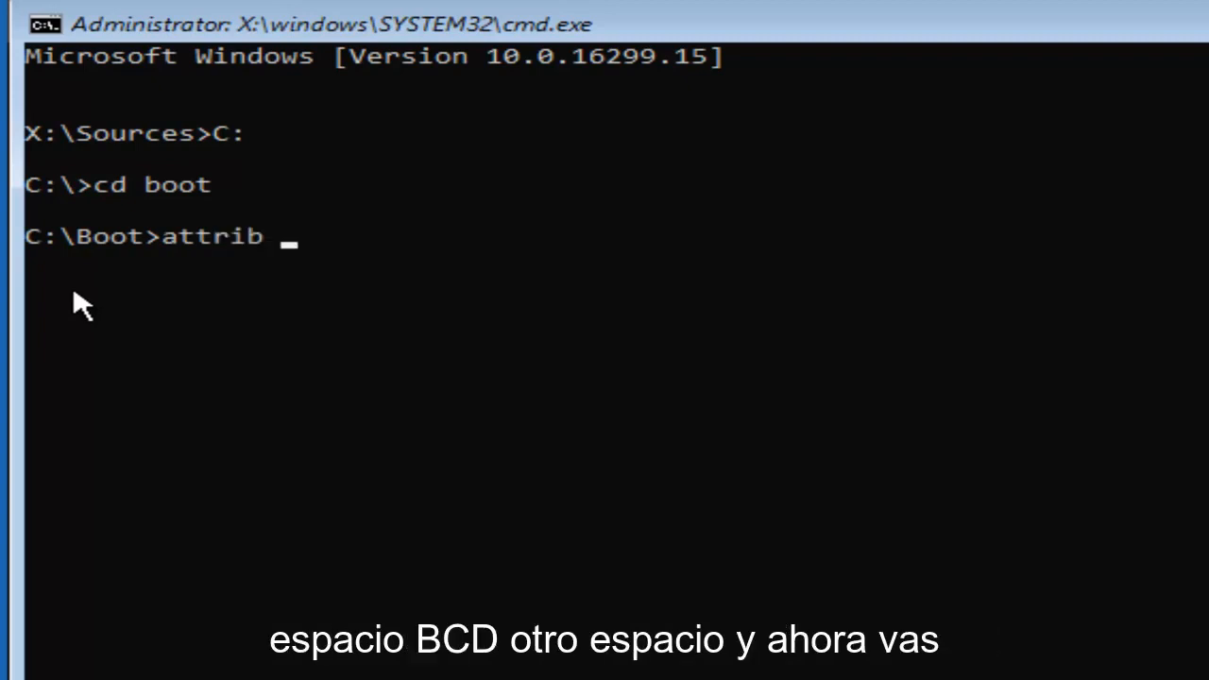
type("bcd")
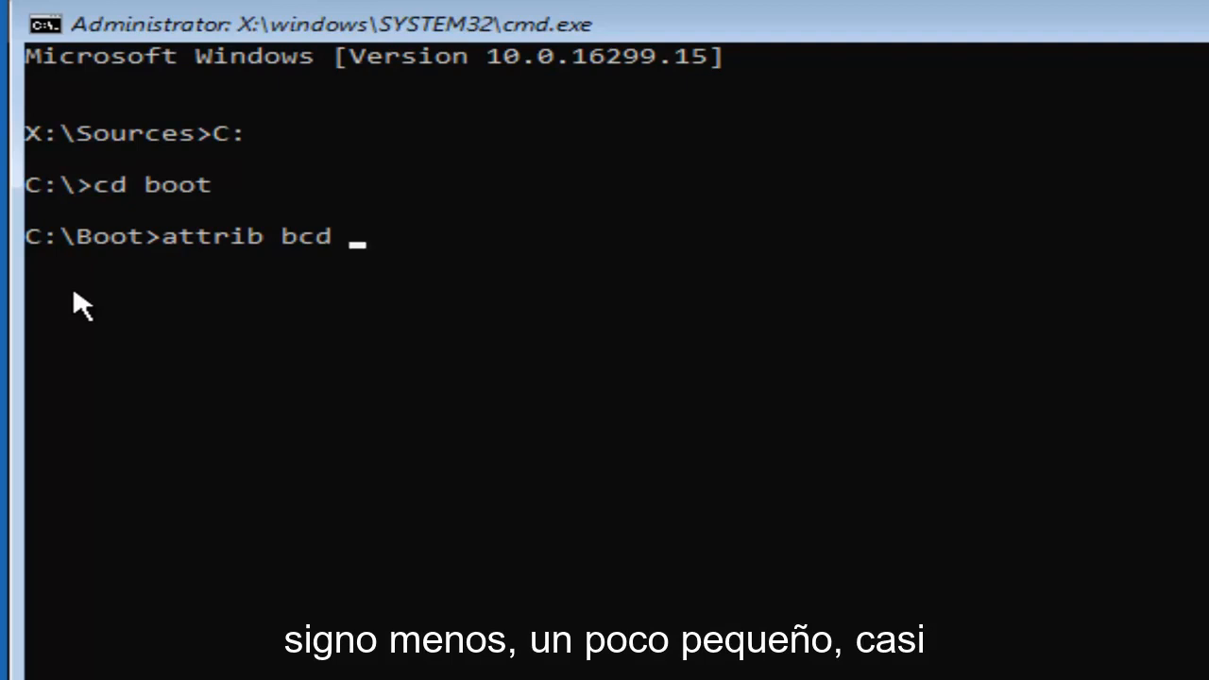
type("-")
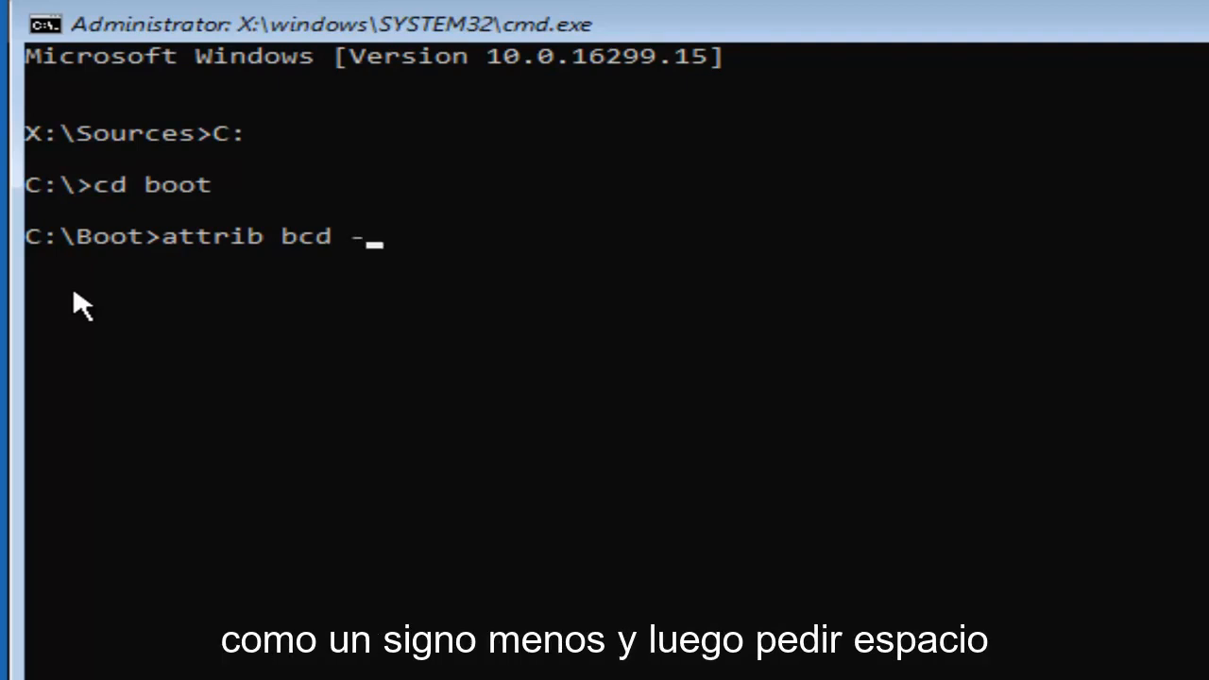
type("s")
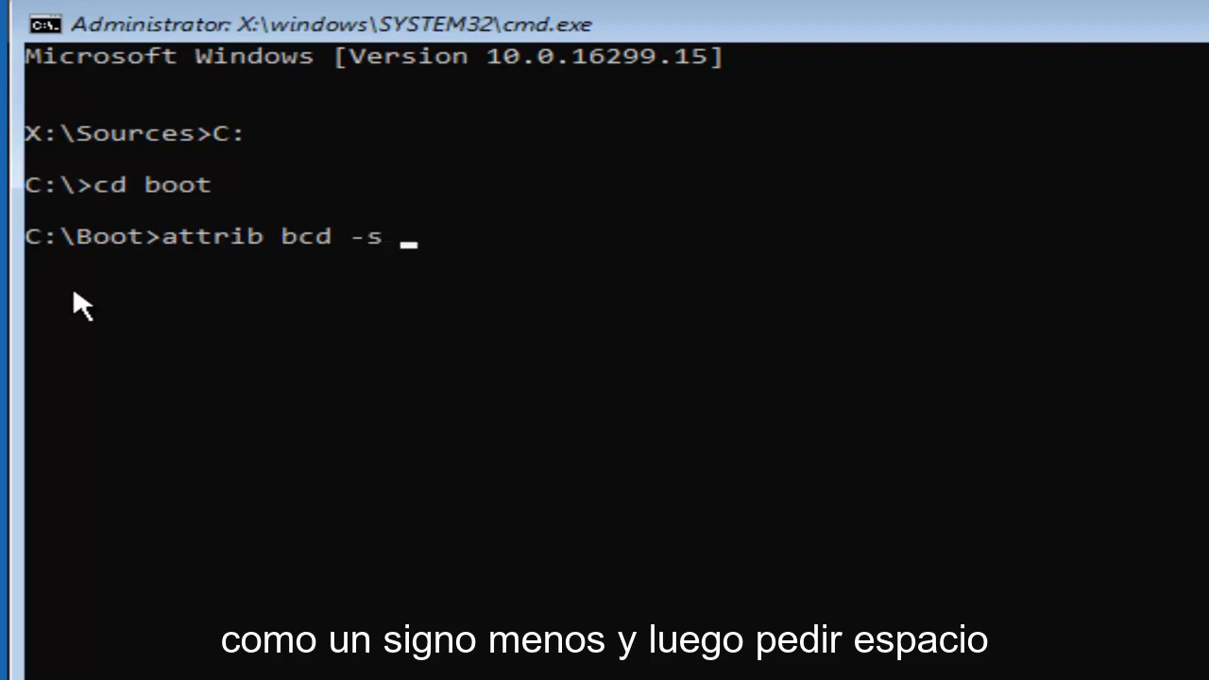
type("-")
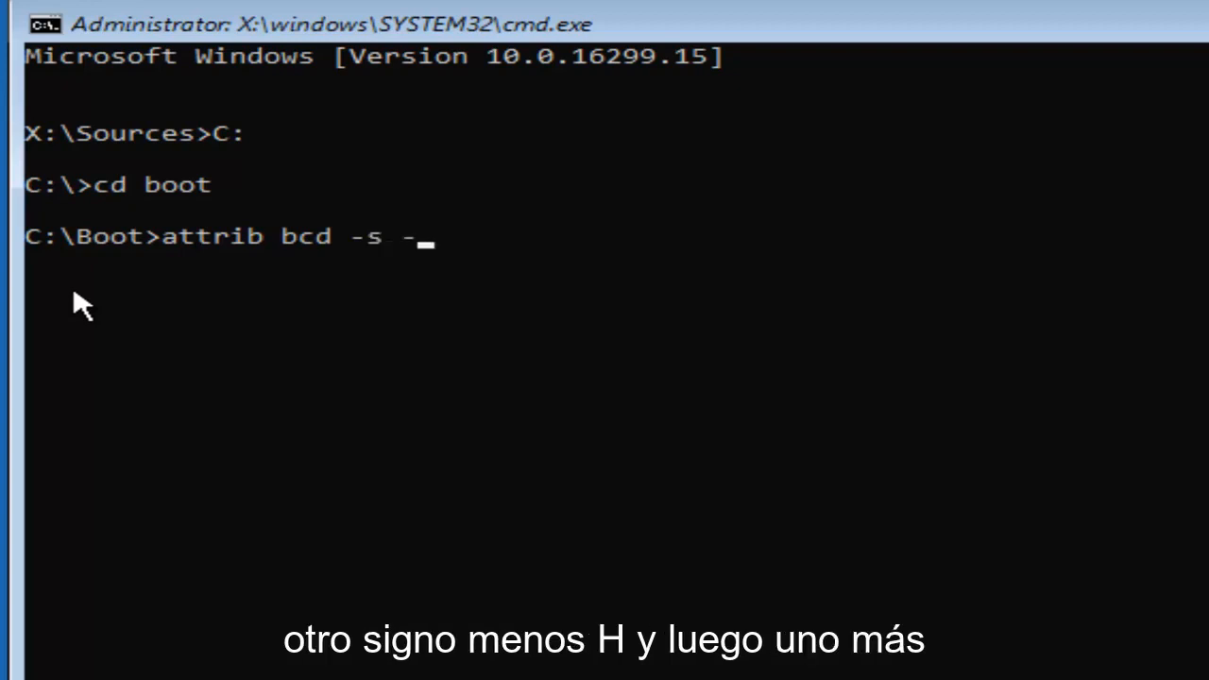
type("h")
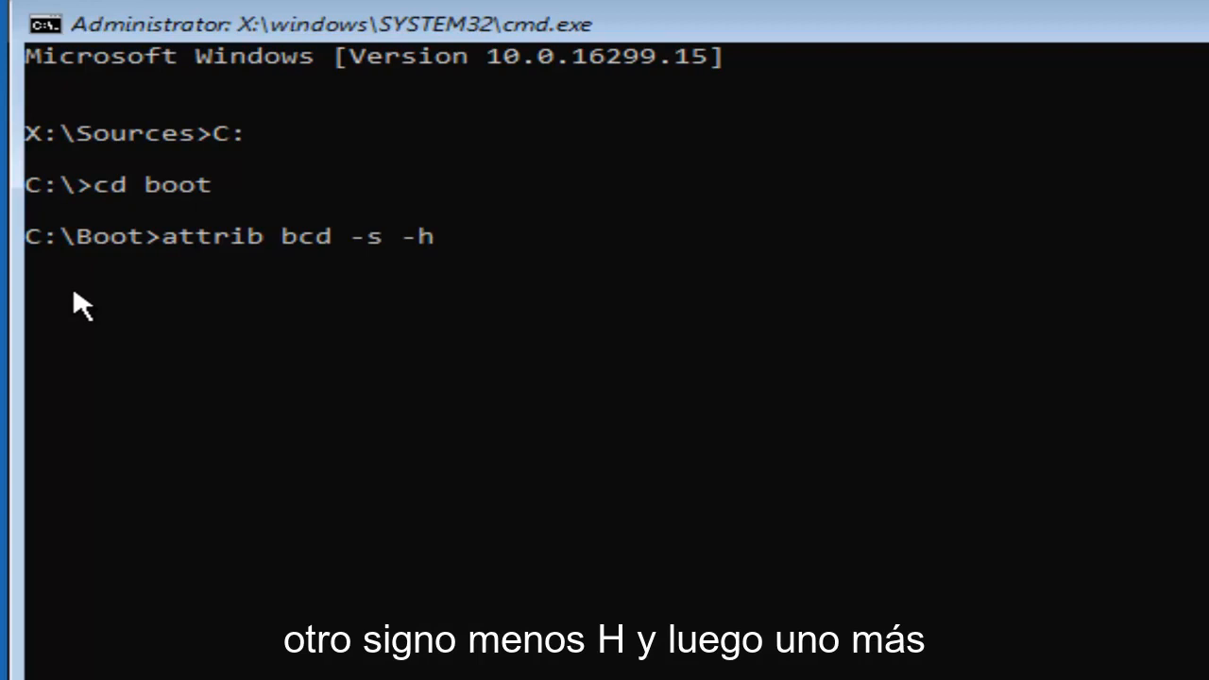
type("-")
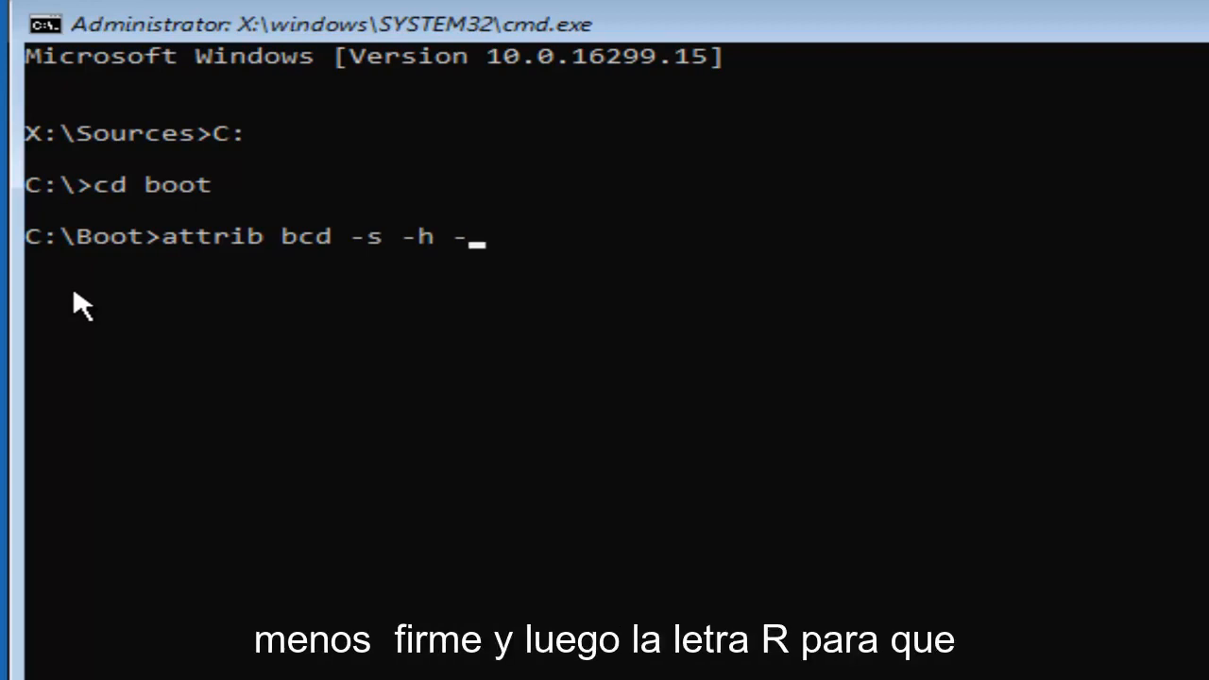
type("r")
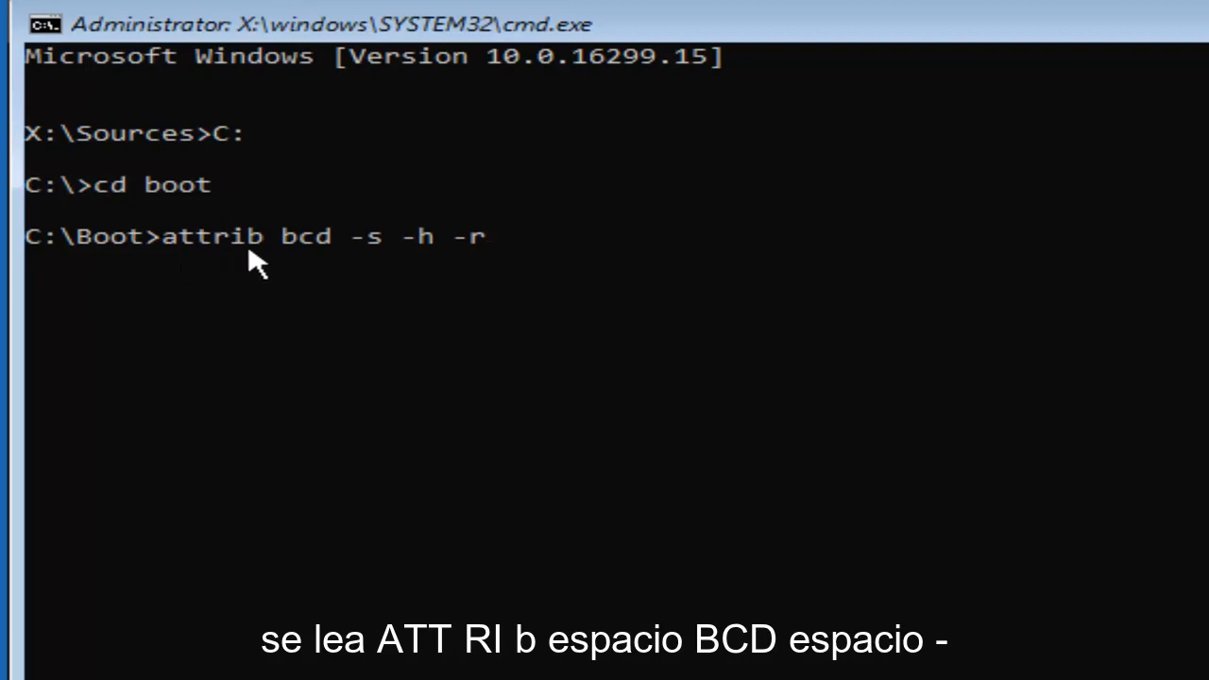
mouse_move(340, 255)
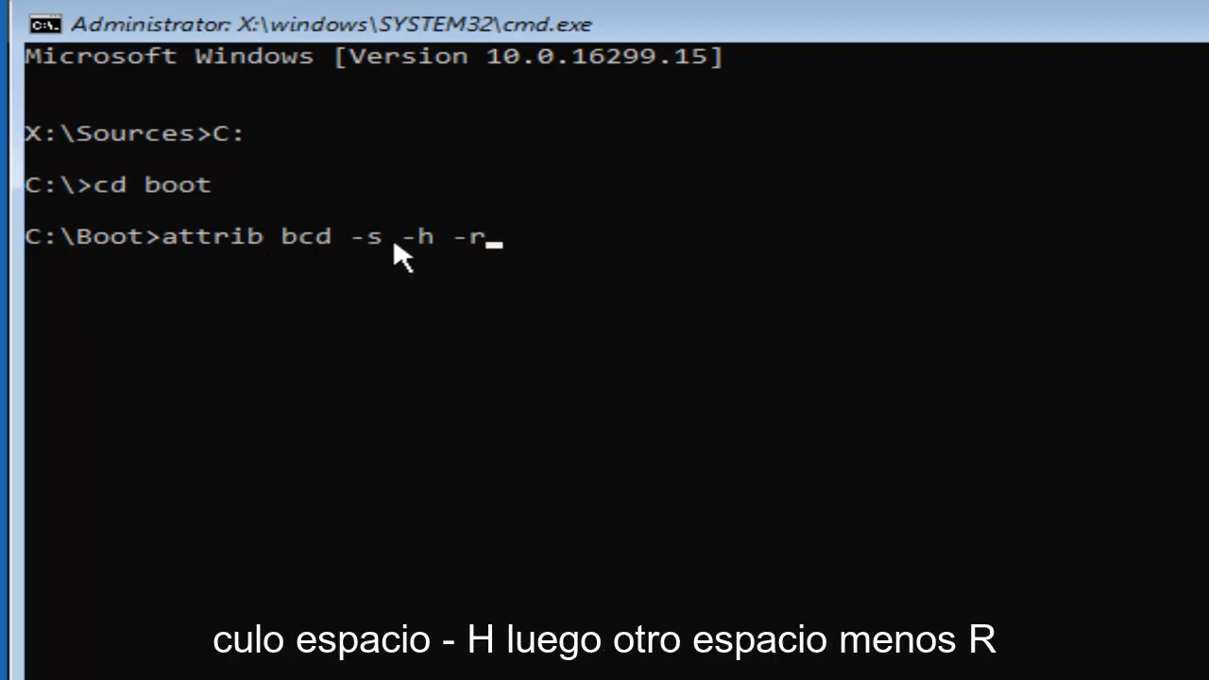
mouse_move(444, 264)
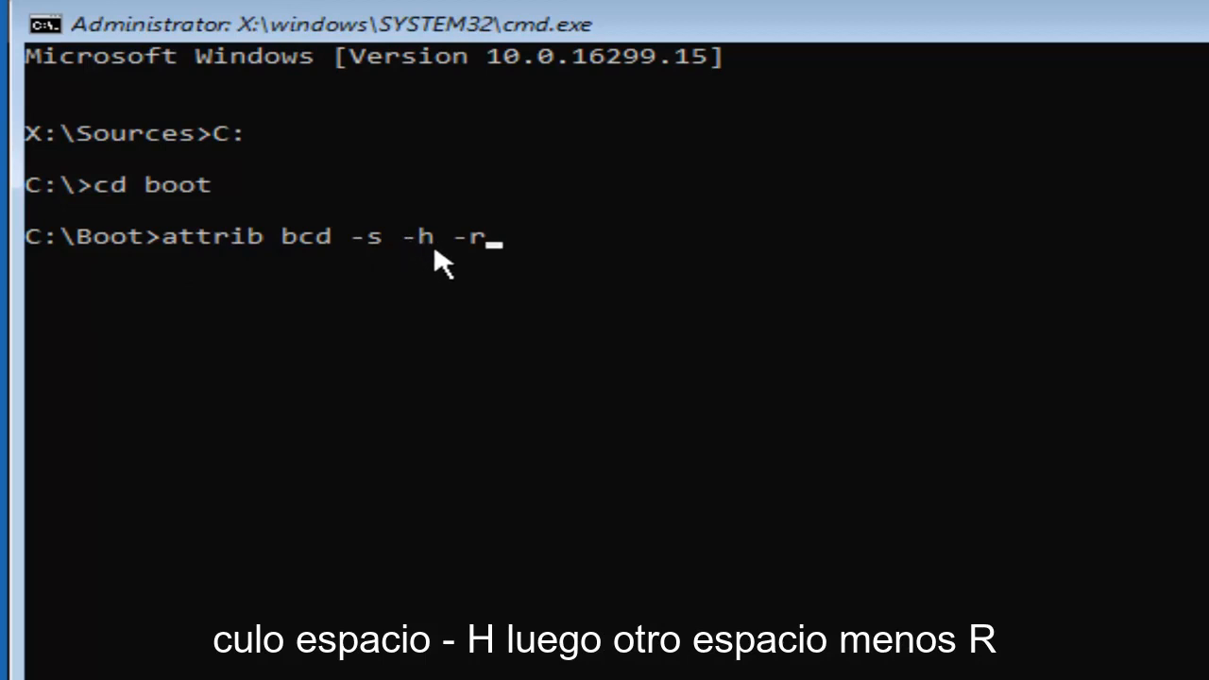
mouse_move(507, 250)
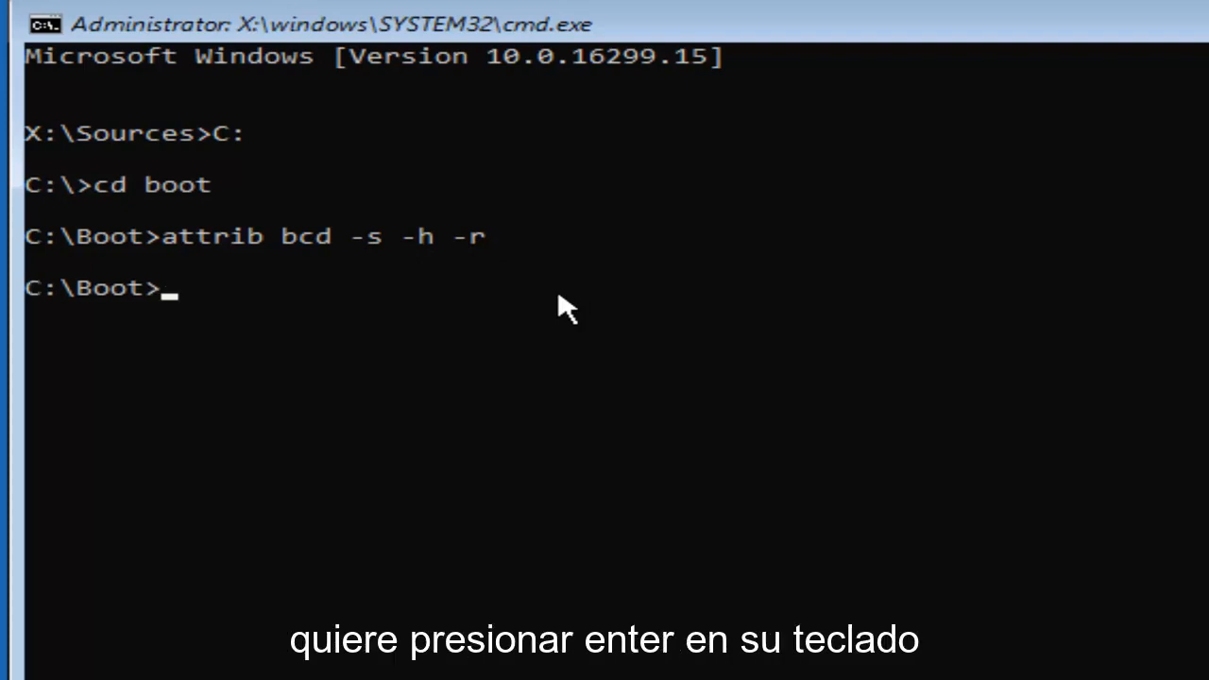
key("enter")
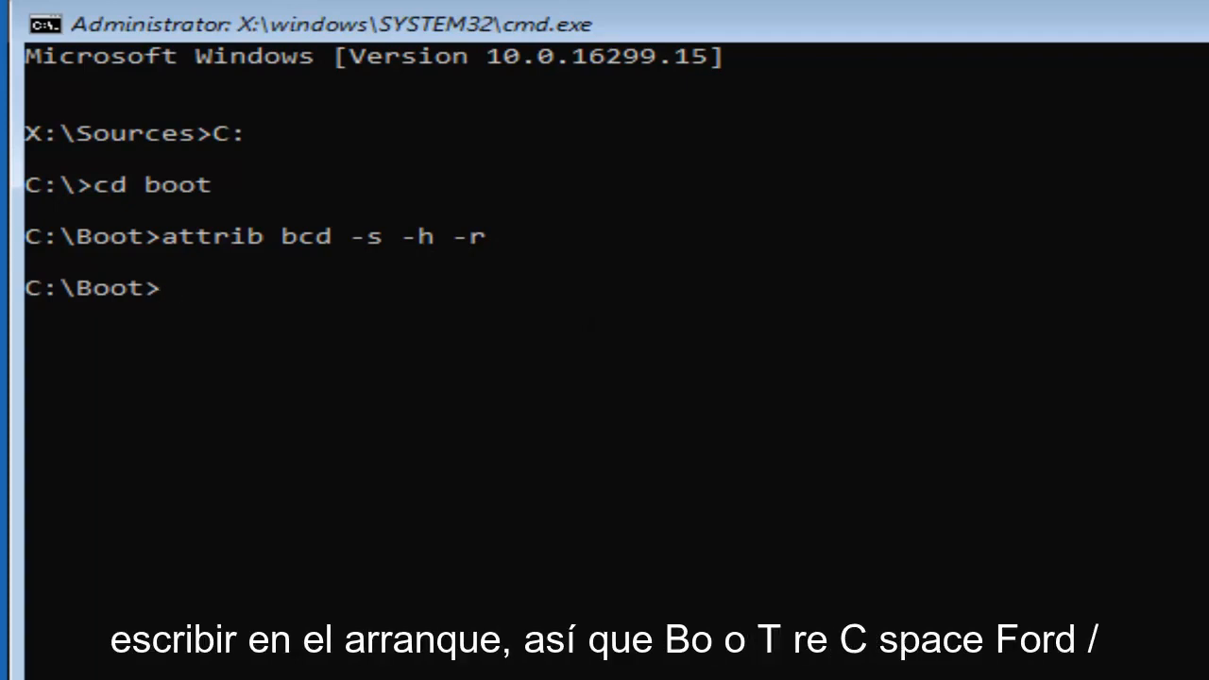
Step: Run bootrec /rebuildbcd to scan disks and rebuild the boot configuration data
type("boot")
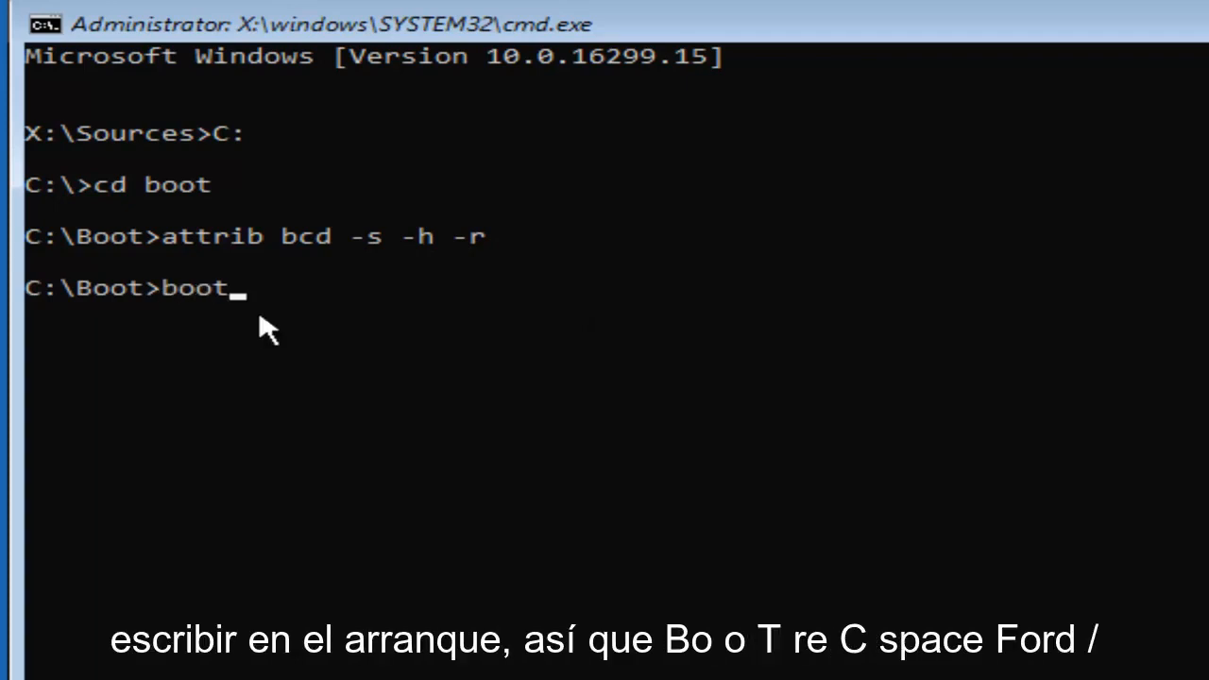
type("rec /")
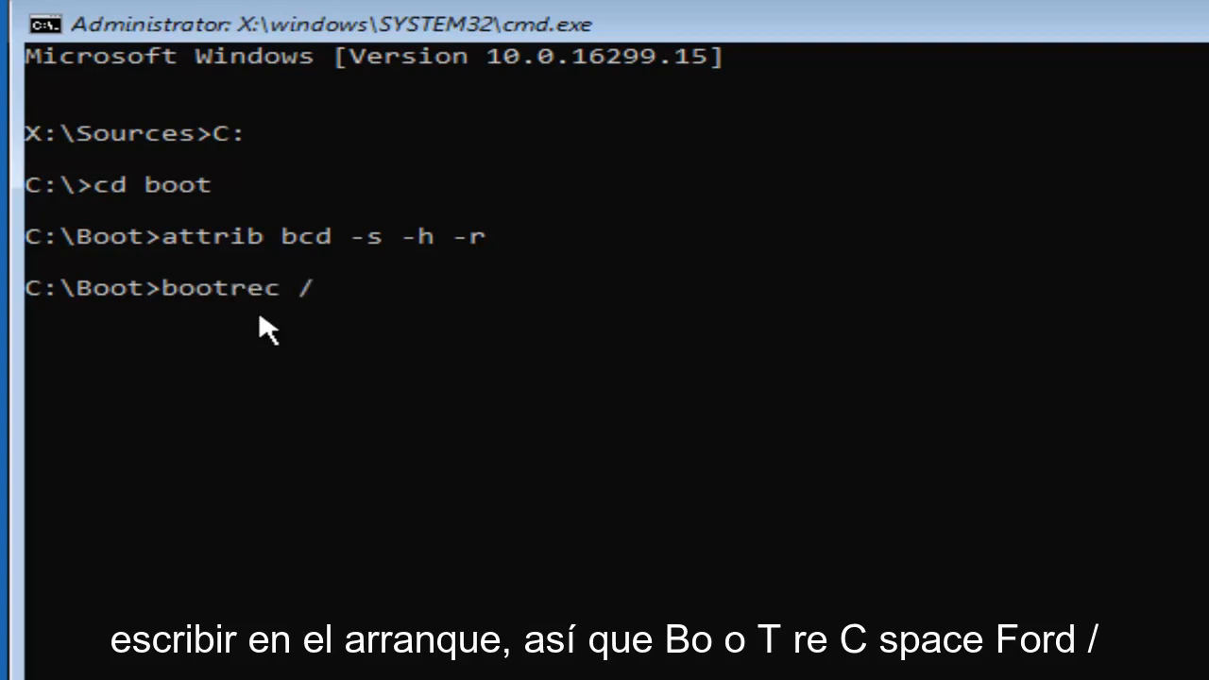
type("reb")
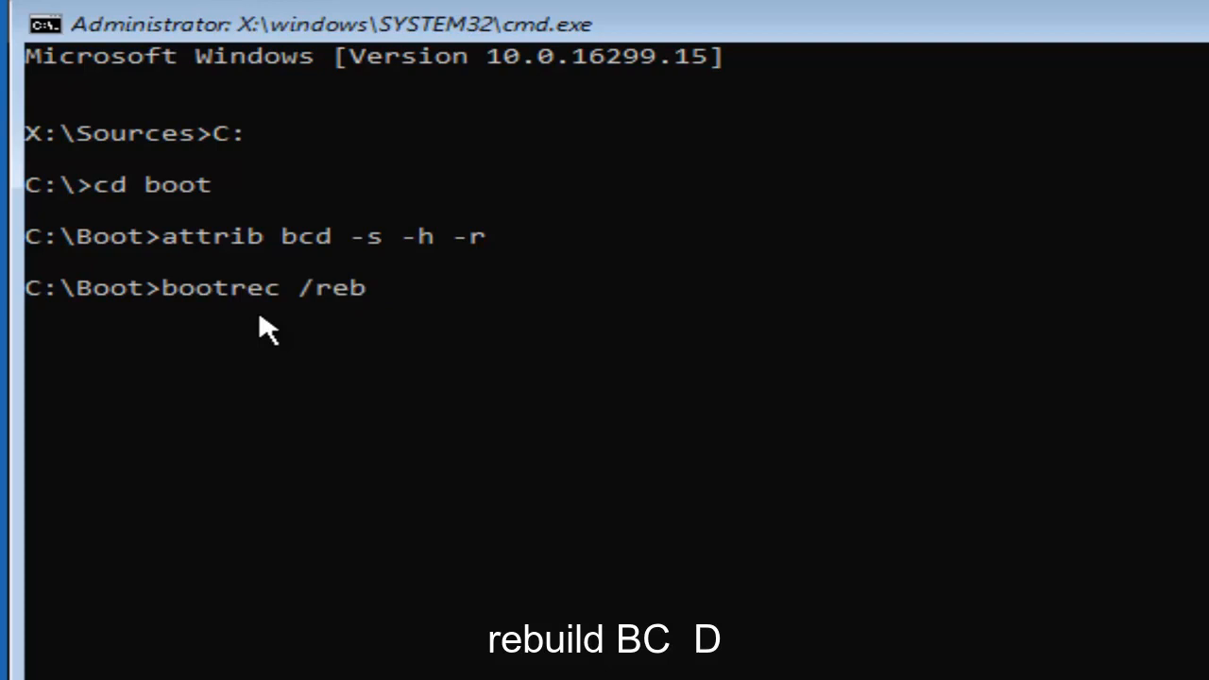
type("uild")
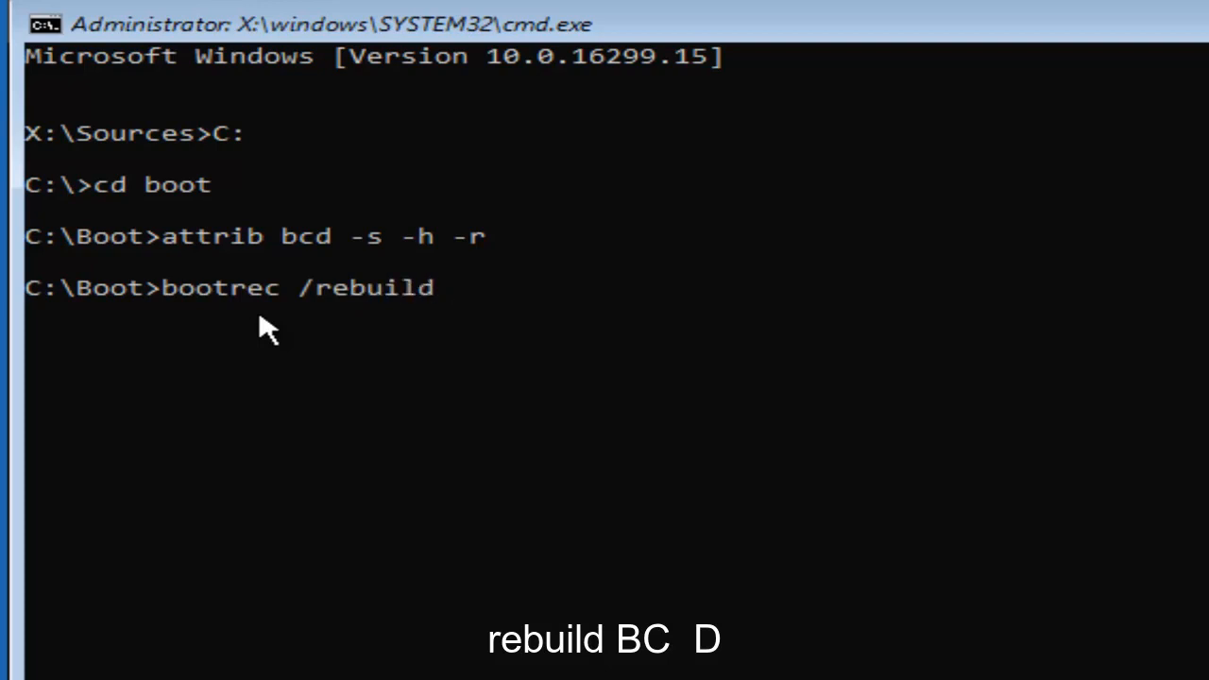
type("bcd")
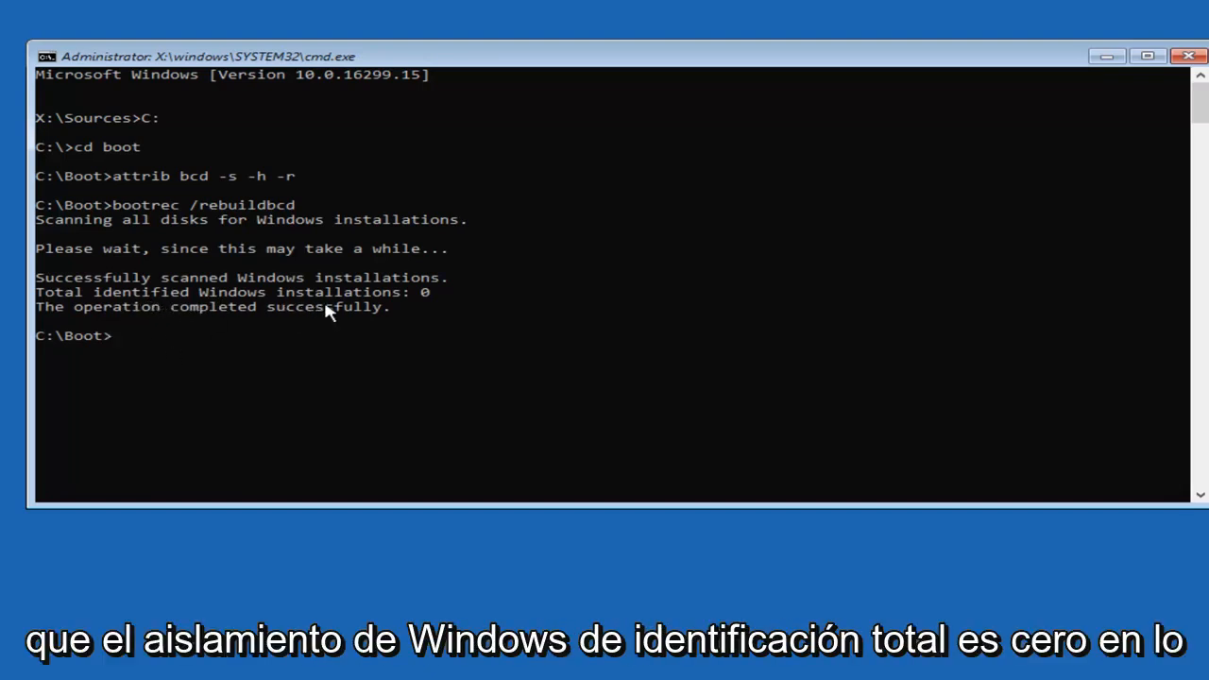
mouse_move(397, 310)
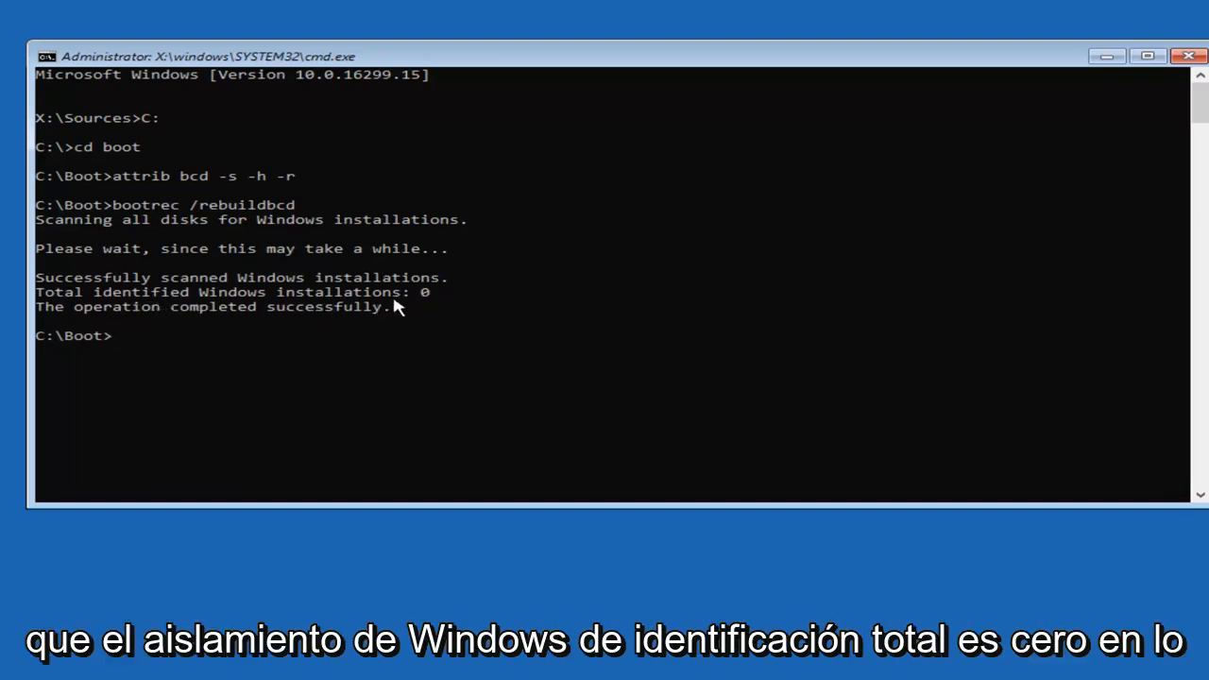
mouse_move(424, 297)
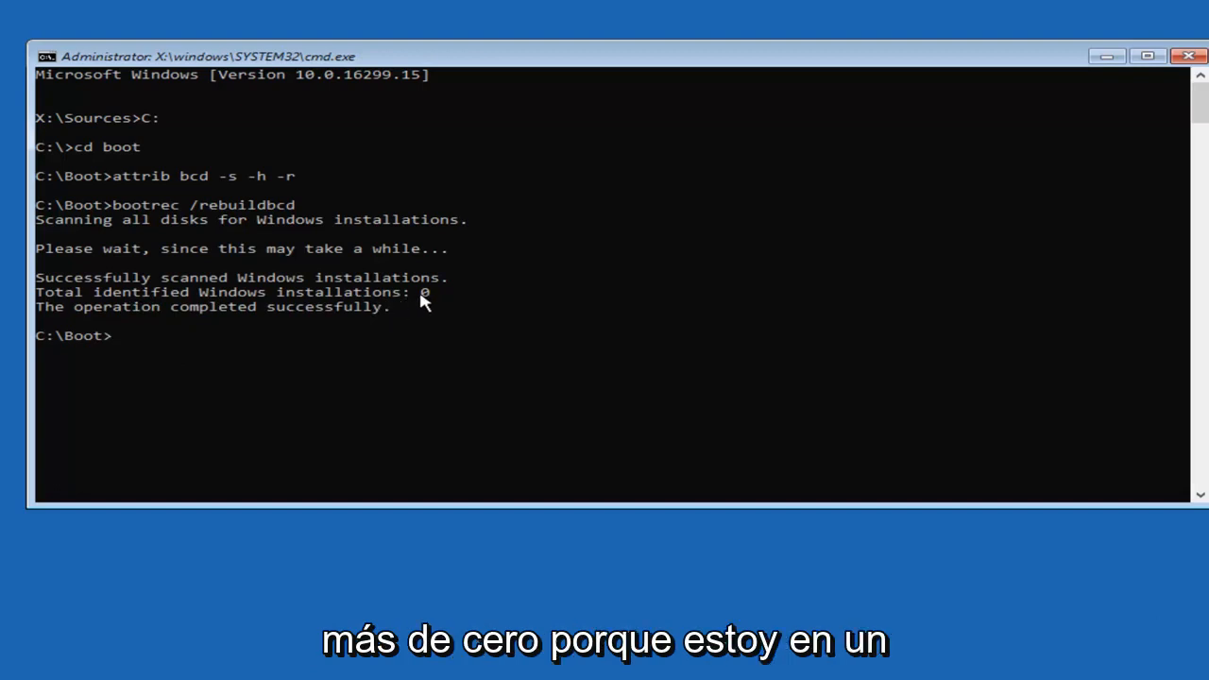
mouse_move(185, 310)
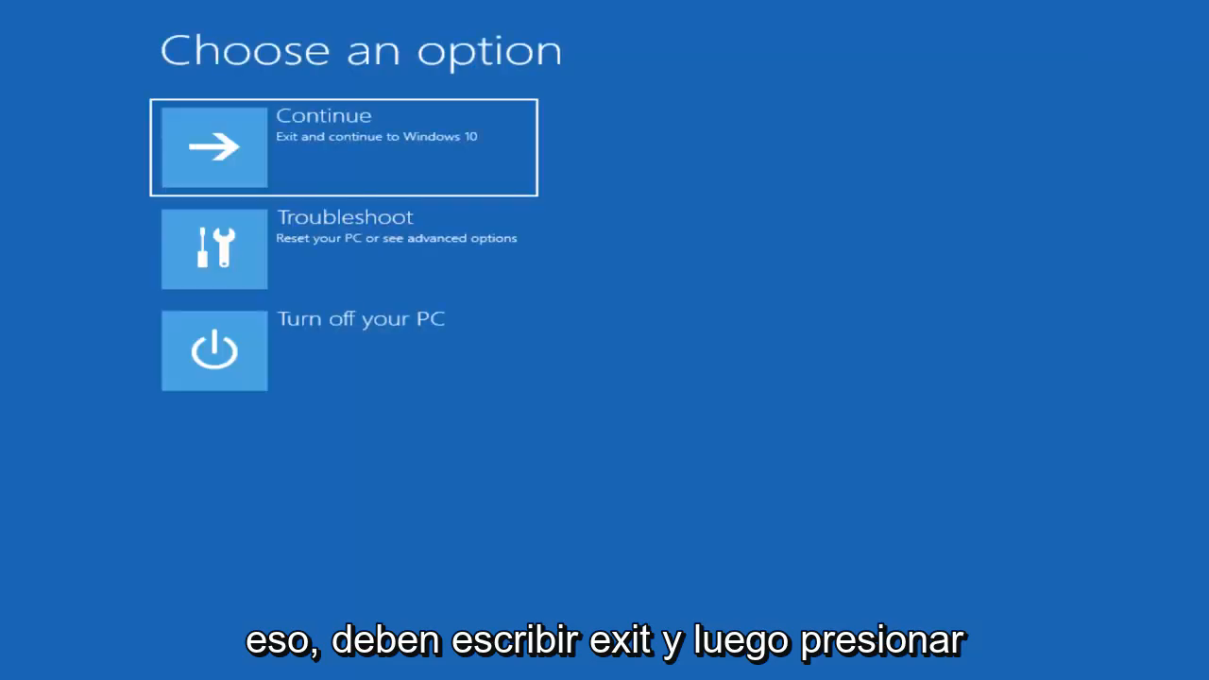
mouse_move(366, 198)
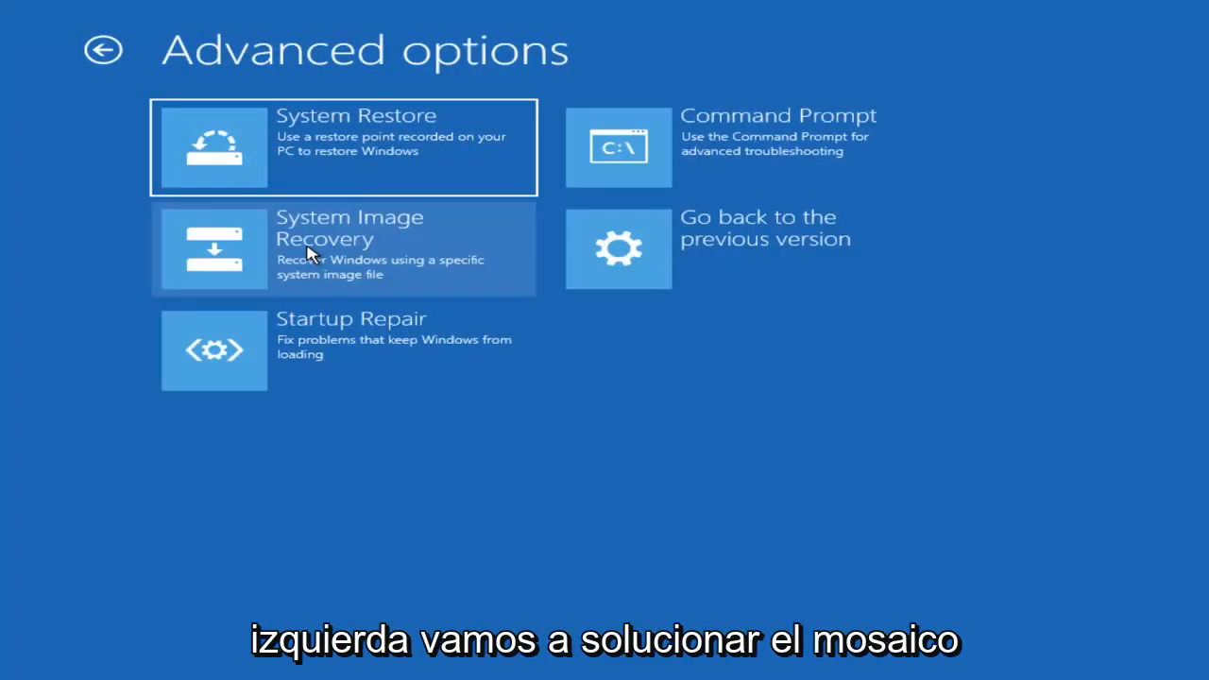
mouse_move(420, 326)
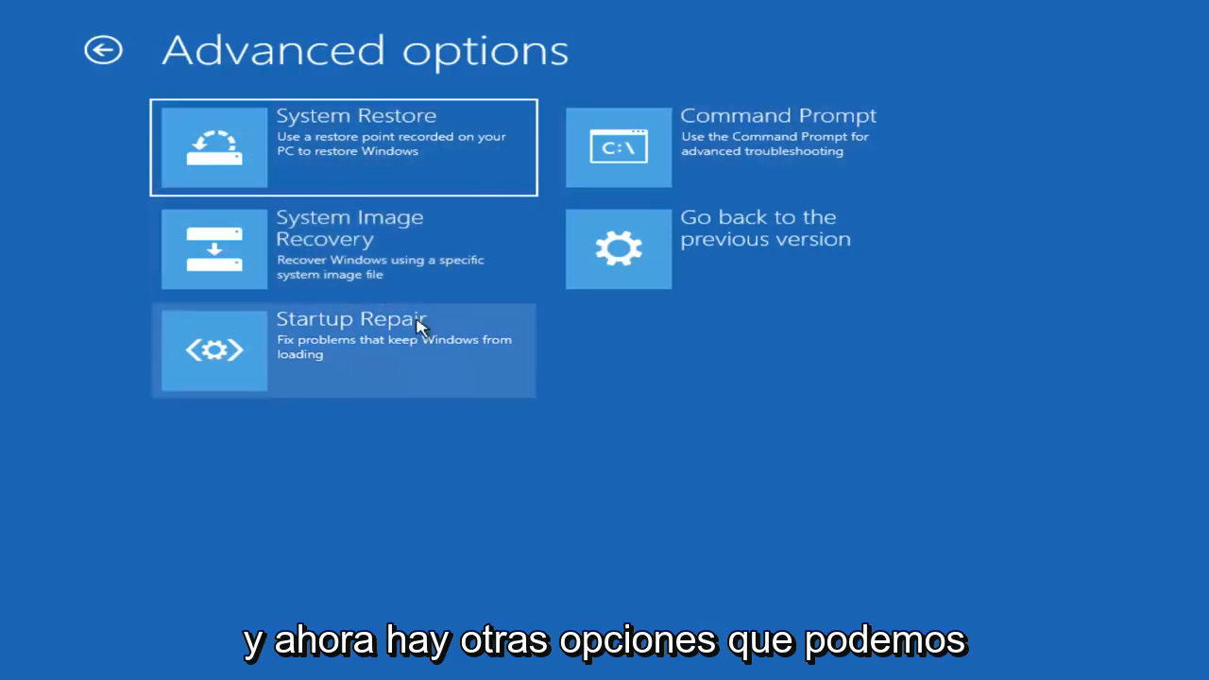
mouse_move(438, 181)
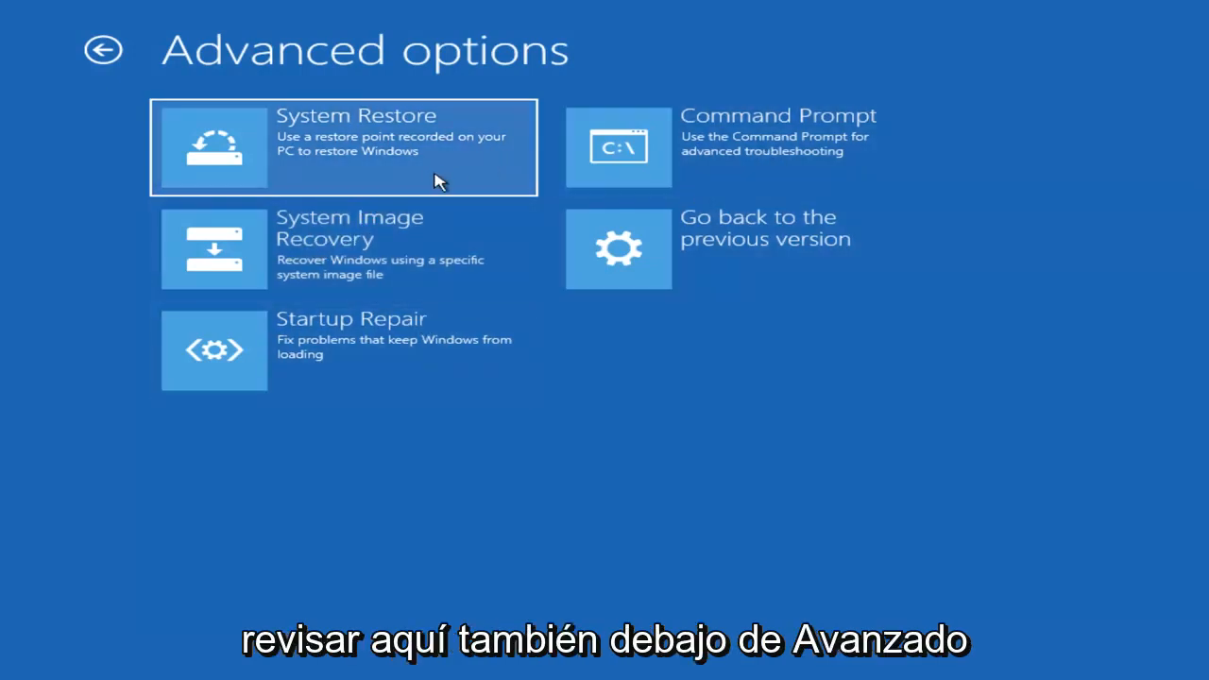
mouse_move(378, 155)
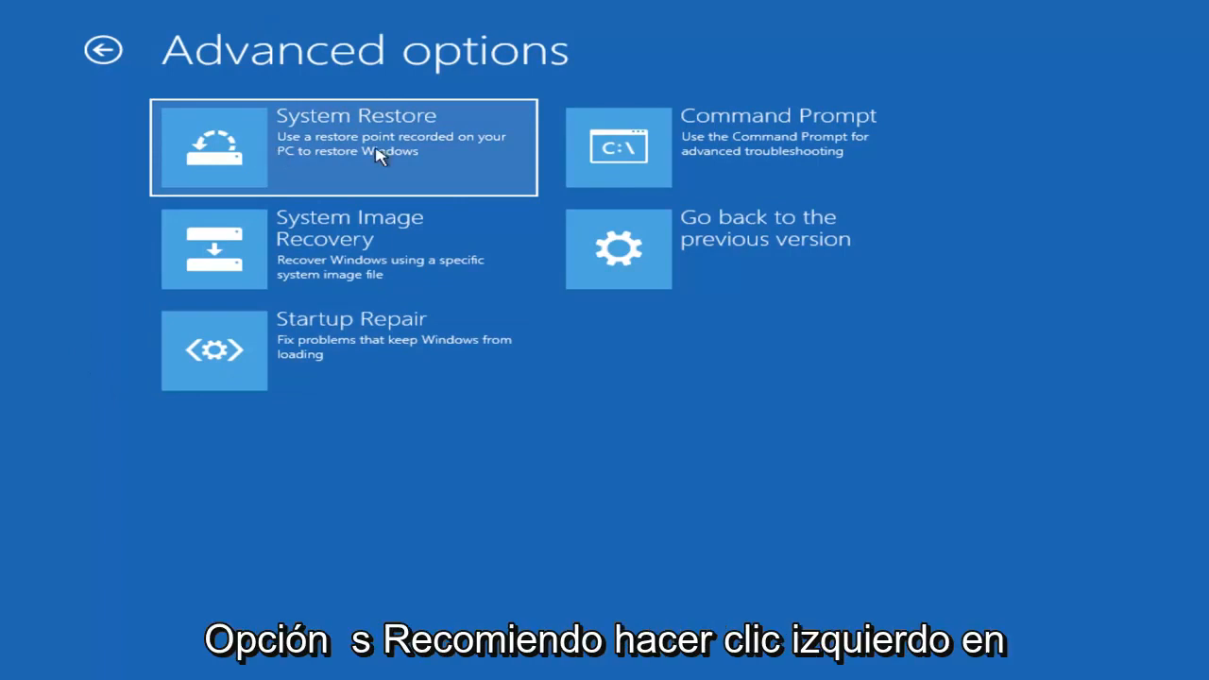
Step: Check System Restore under Advanced options, which reports no restore points
left_click(344, 147)
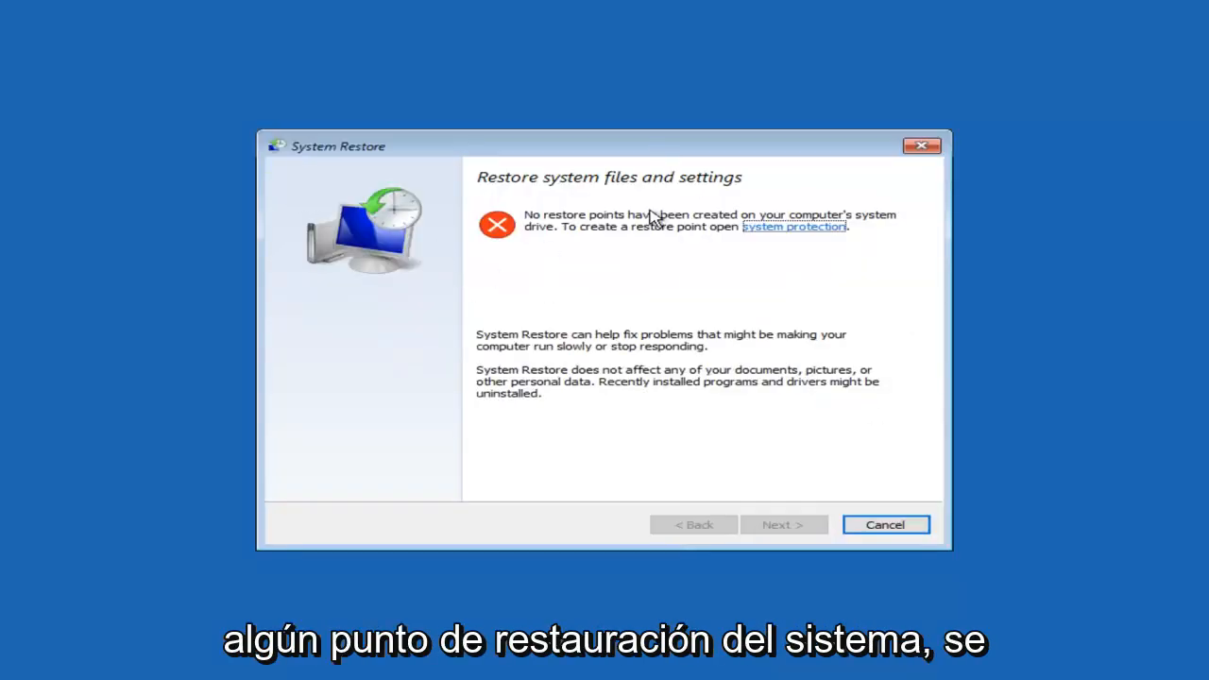
mouse_move(570, 304)
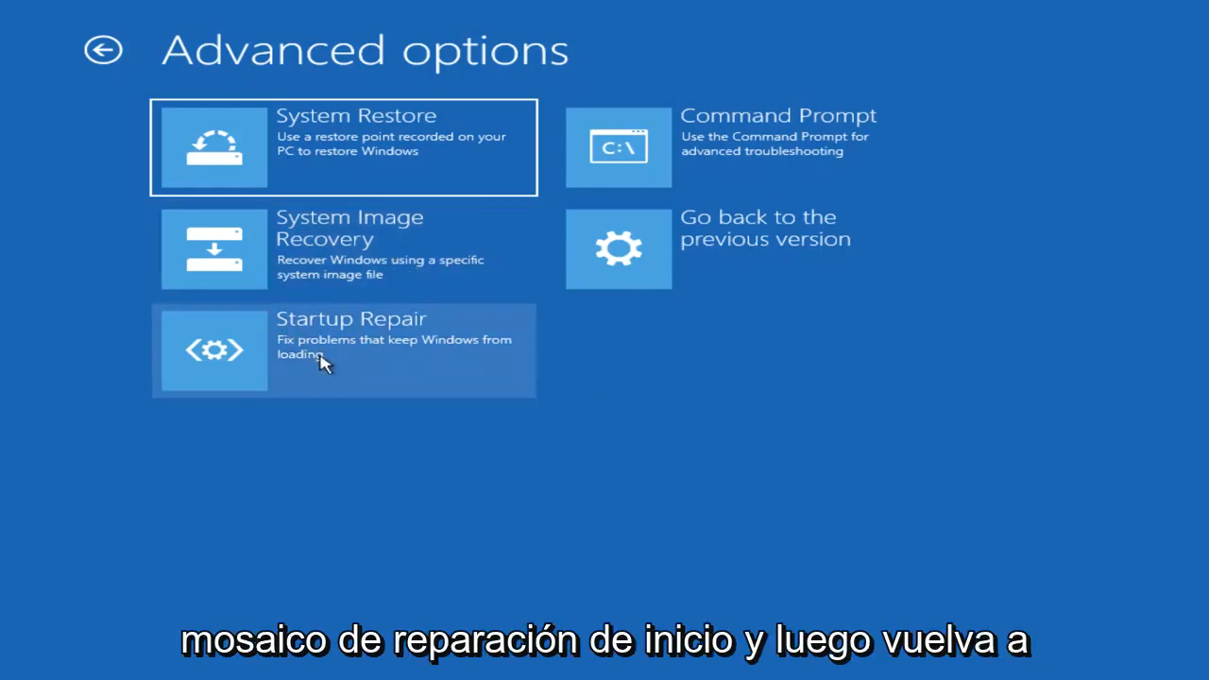
Step: Run Startup Repair, then leave the failed result screen so the PC restarts
left_click(344, 350)
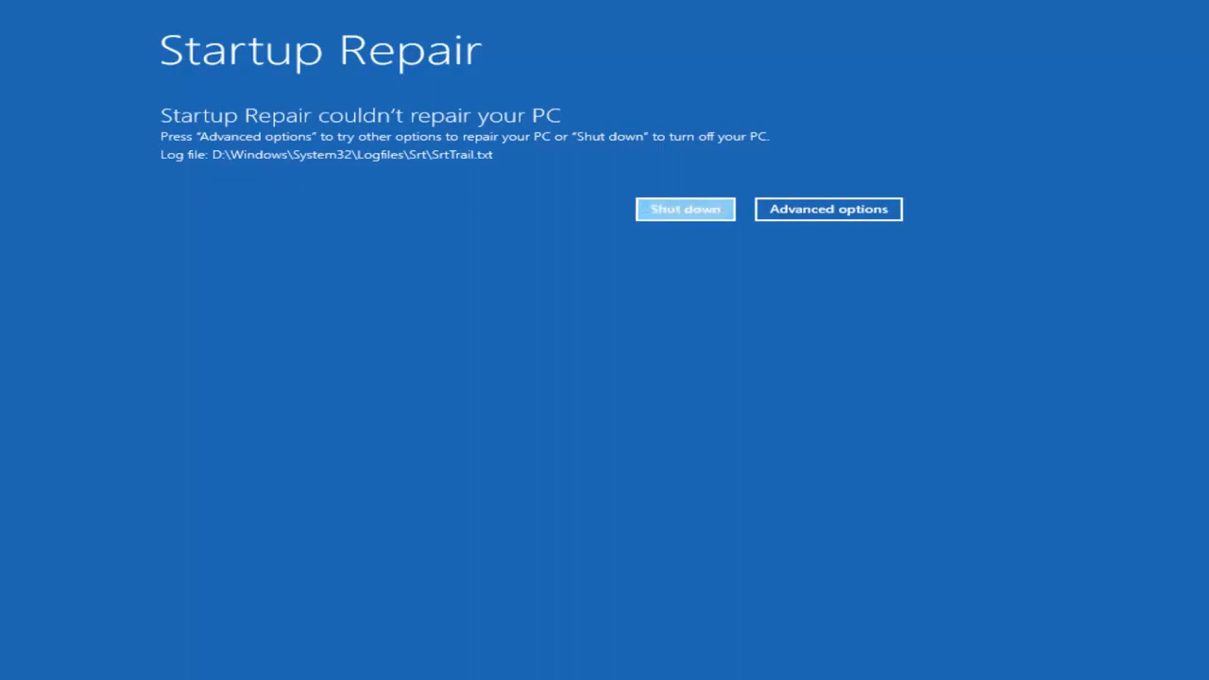
left_click(684, 208)
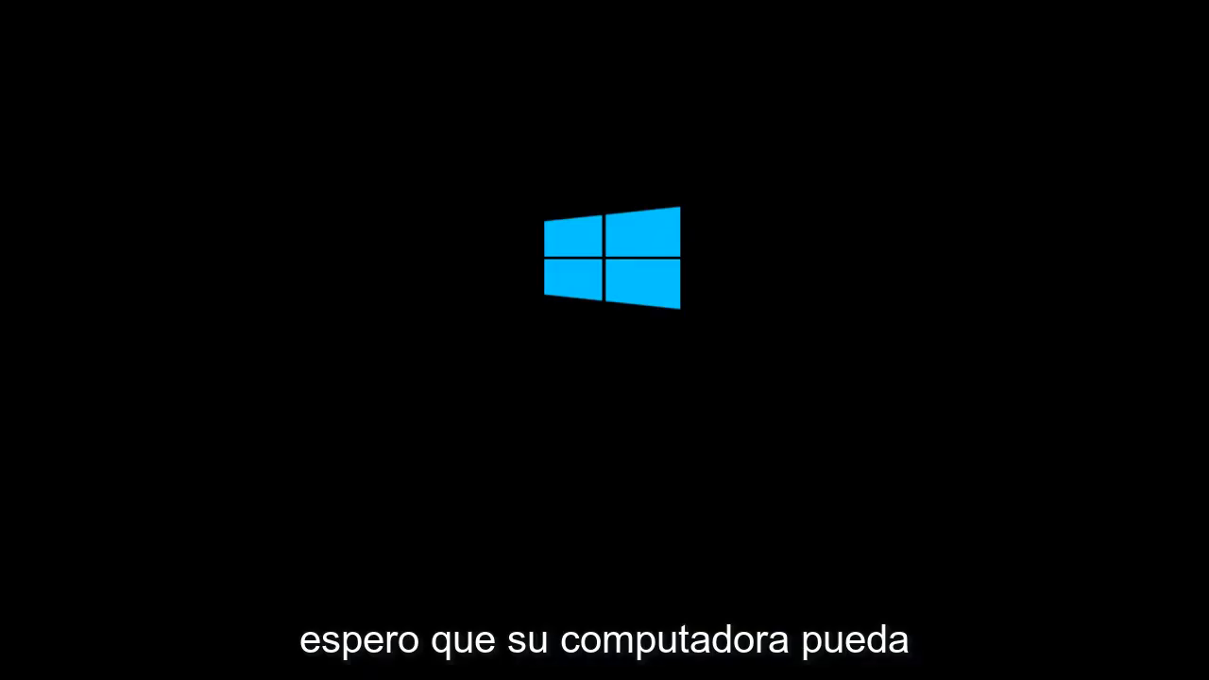